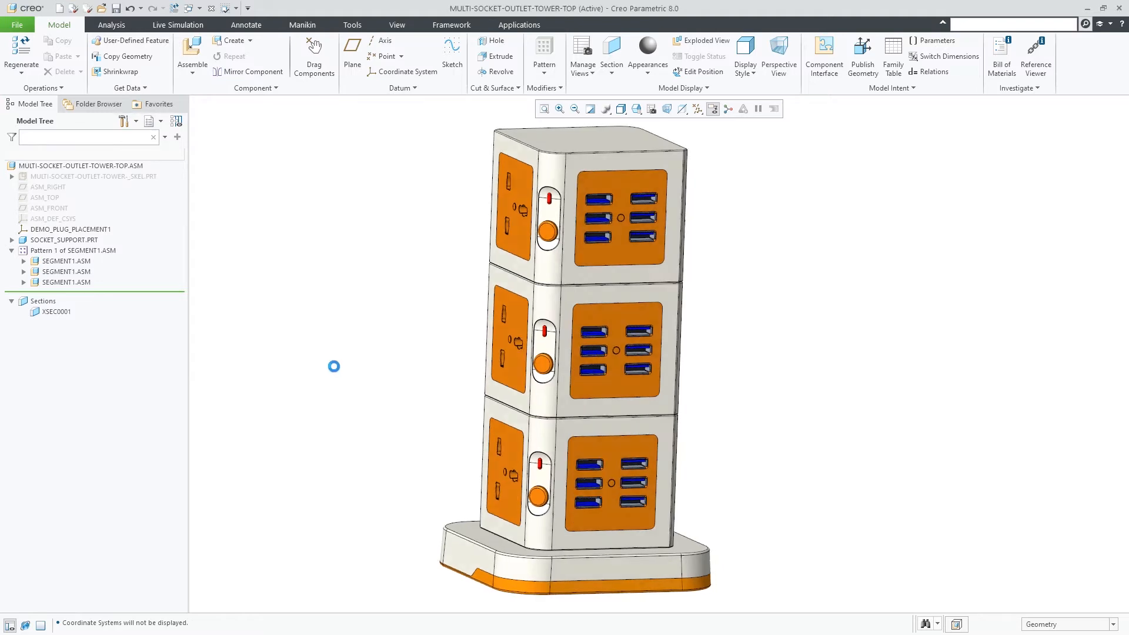
- Assemble amp_plug_supplier.asm into the tower's lower socket with a Coincident interface constraint
click(192, 50)
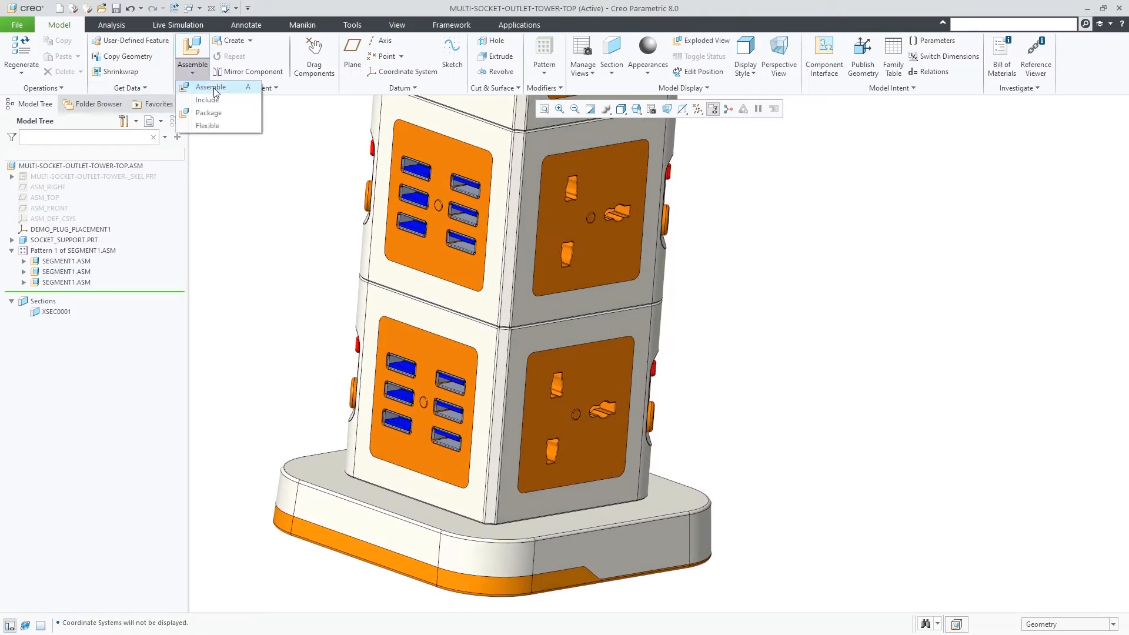
click(210, 87)
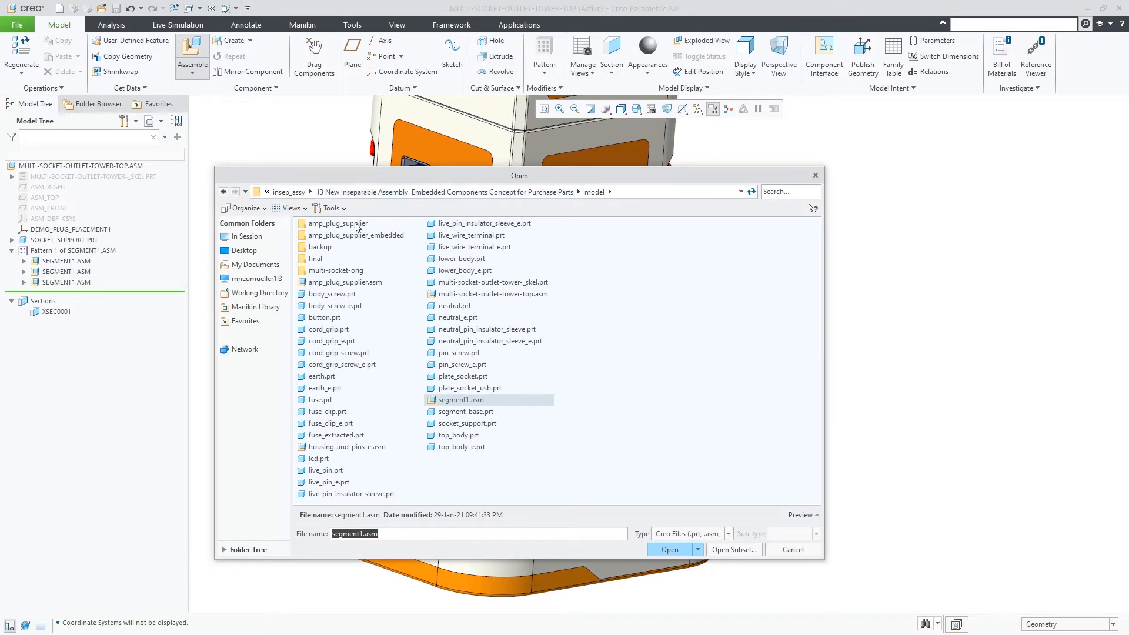
double_click(338, 223)
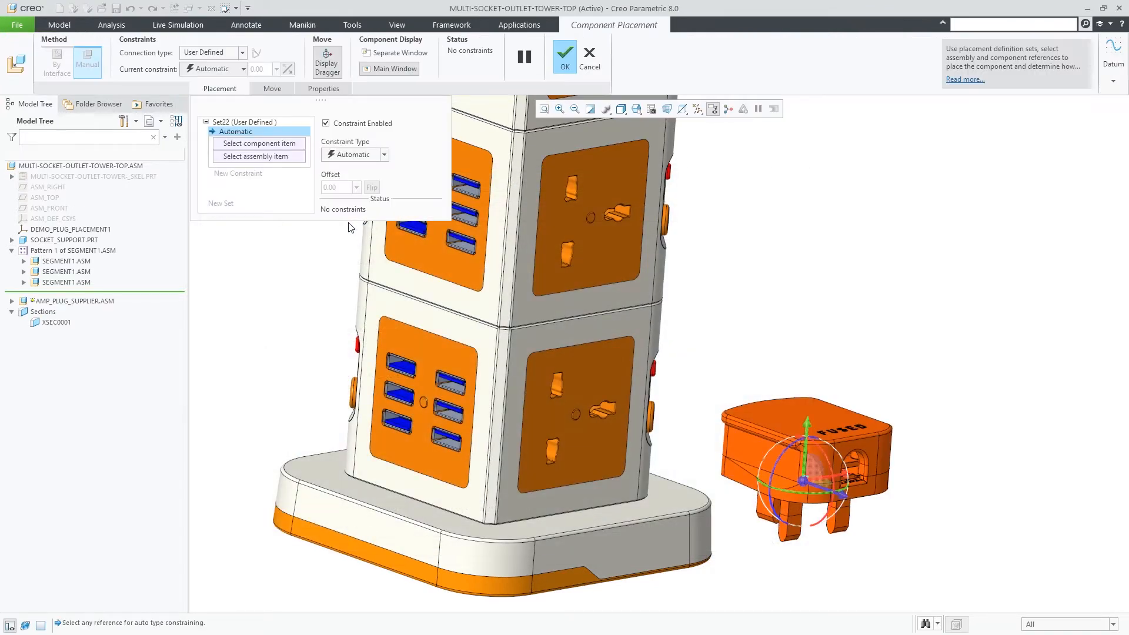
click(635, 109)
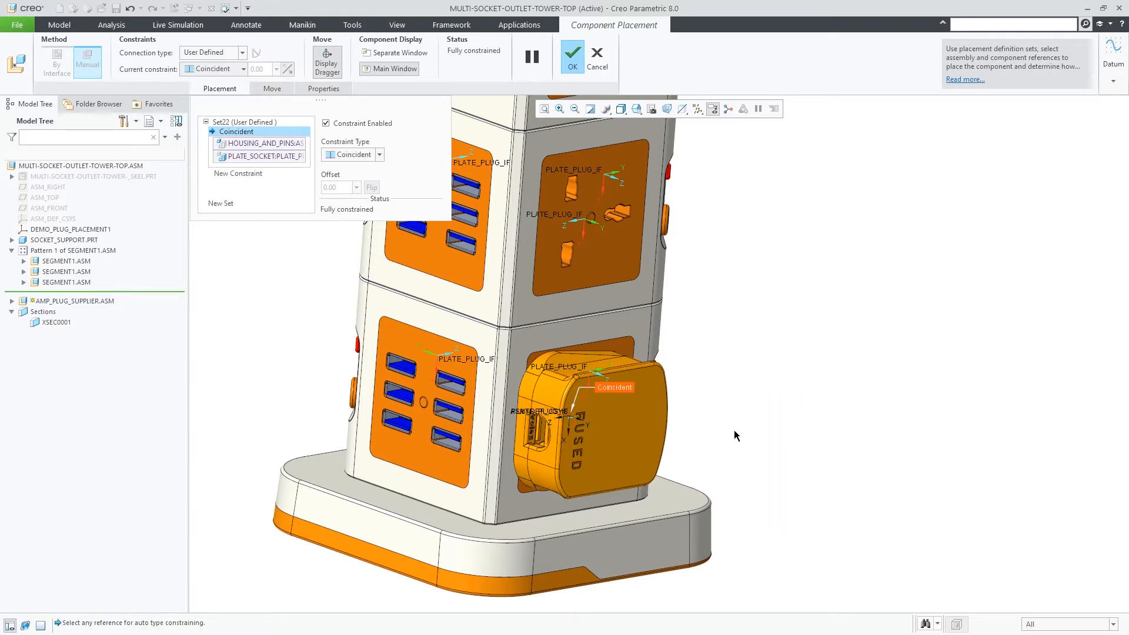
click(572, 56)
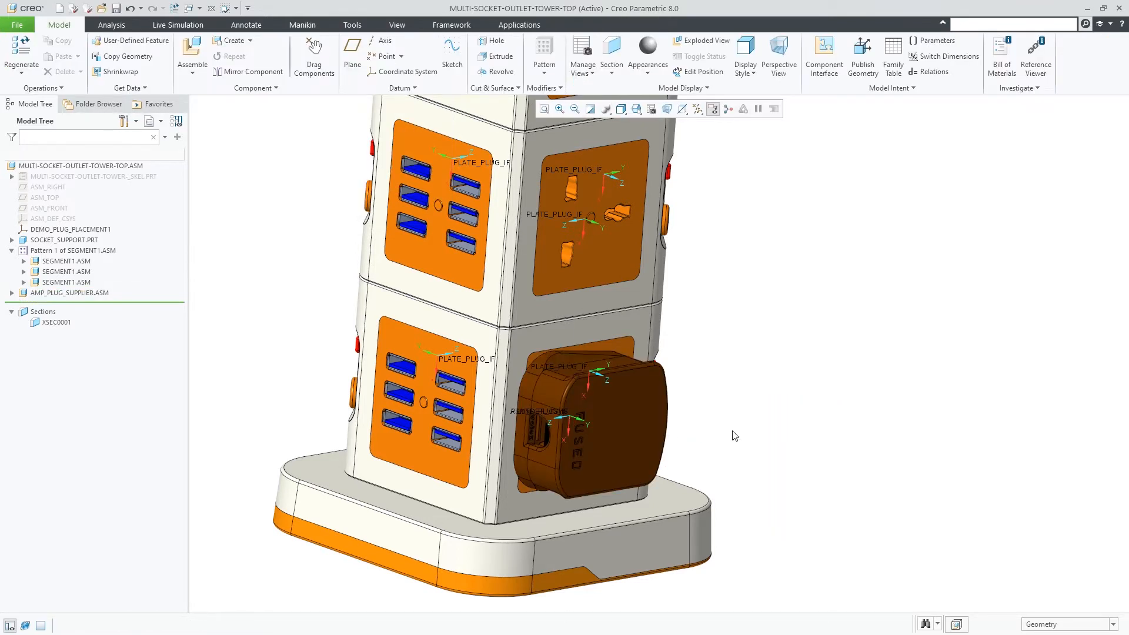
- Expand AMP_PLUG_SUPPLIER.ASM in the model tree and open it in its own window
click(652, 109)
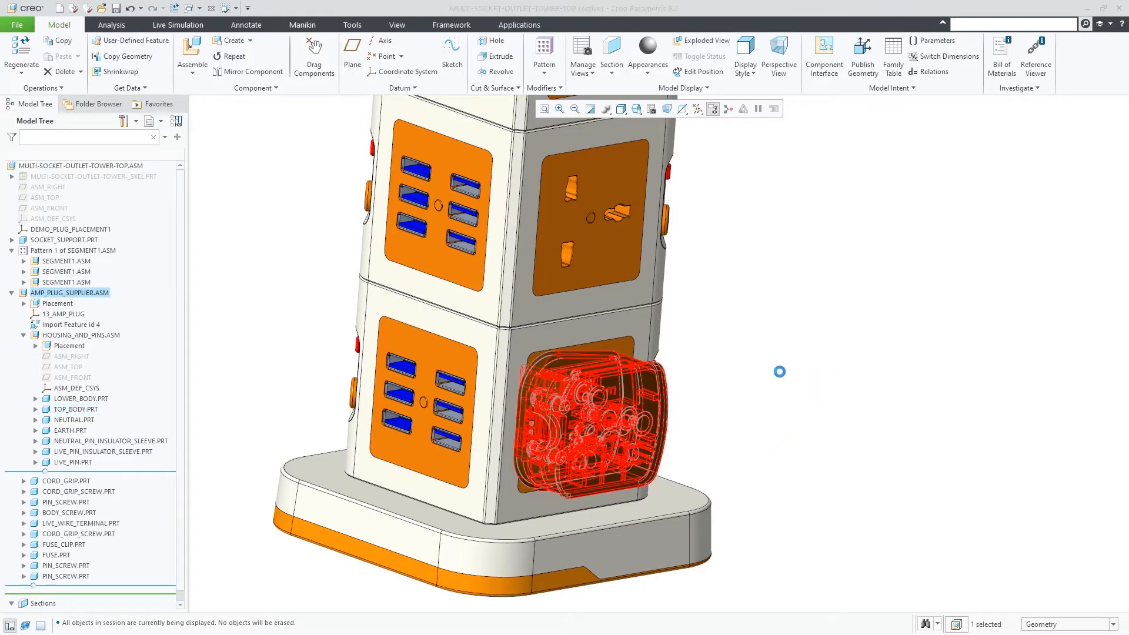
double_click(70, 292)
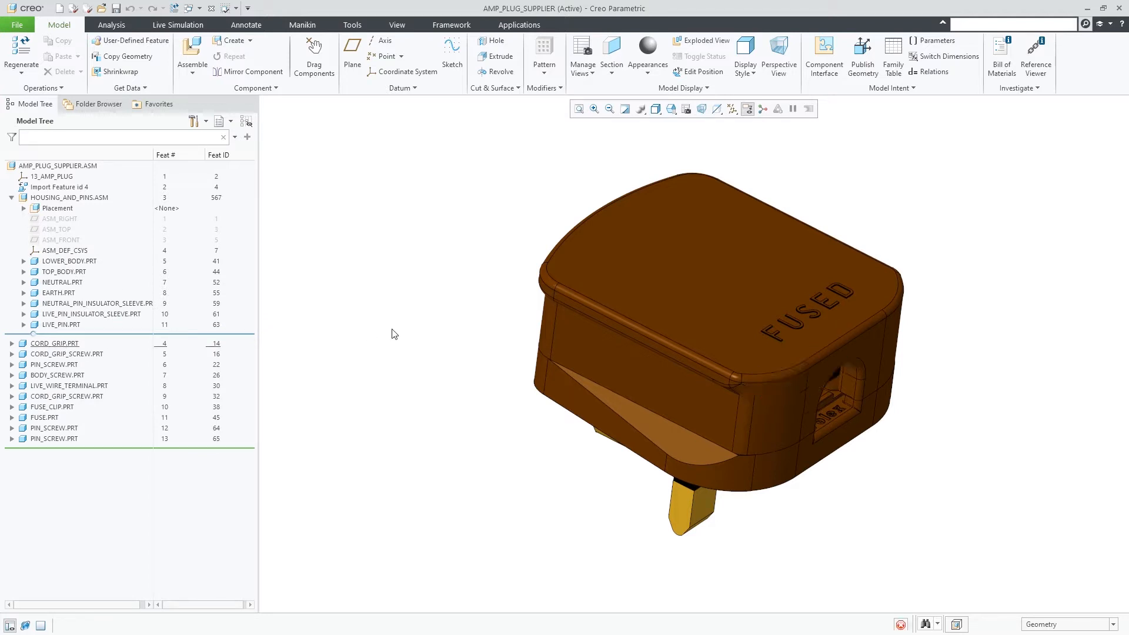
- Embed CORD_GRIP.PRT in the plug assembly and erase the undisplayed original from session
right_click(54, 343)
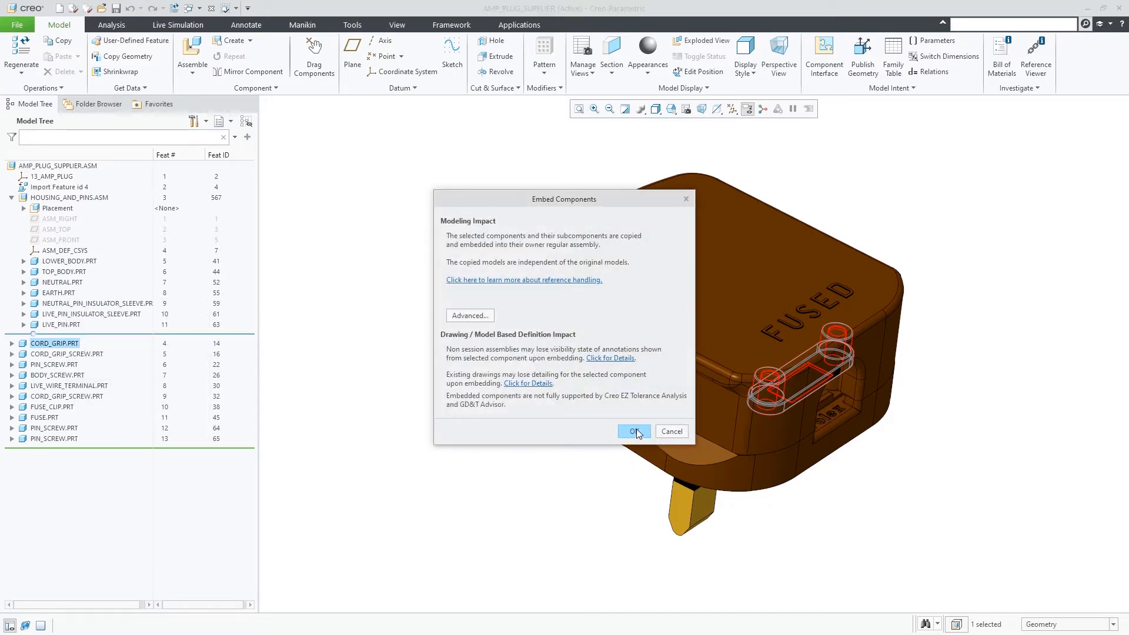
click(632, 431)
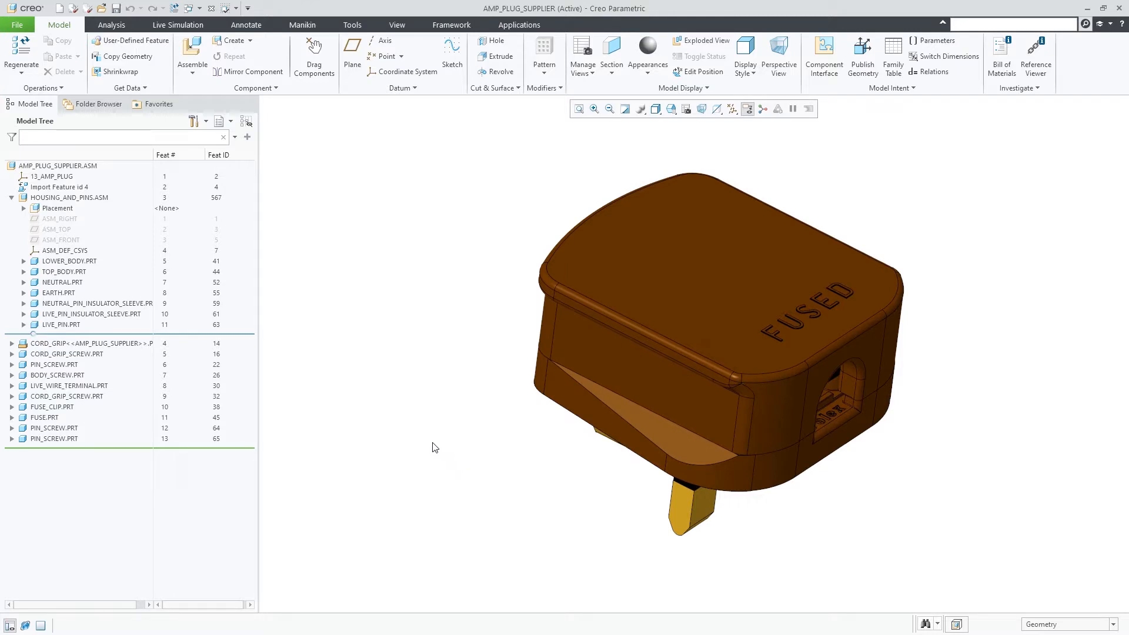
mouse_move(343, 385)
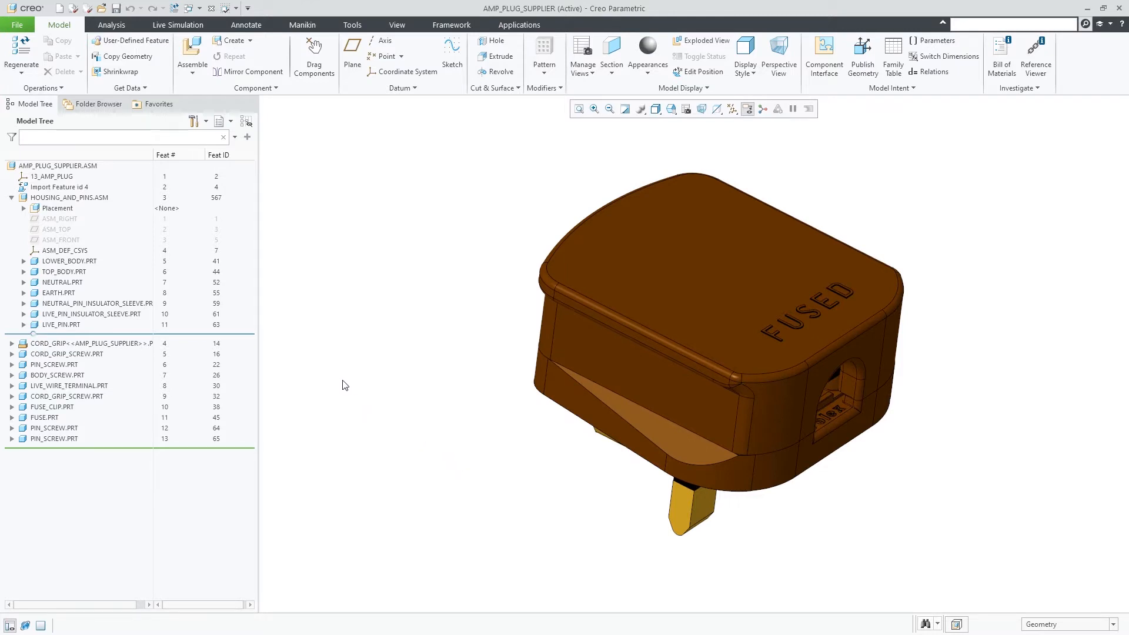
click(87, 343)
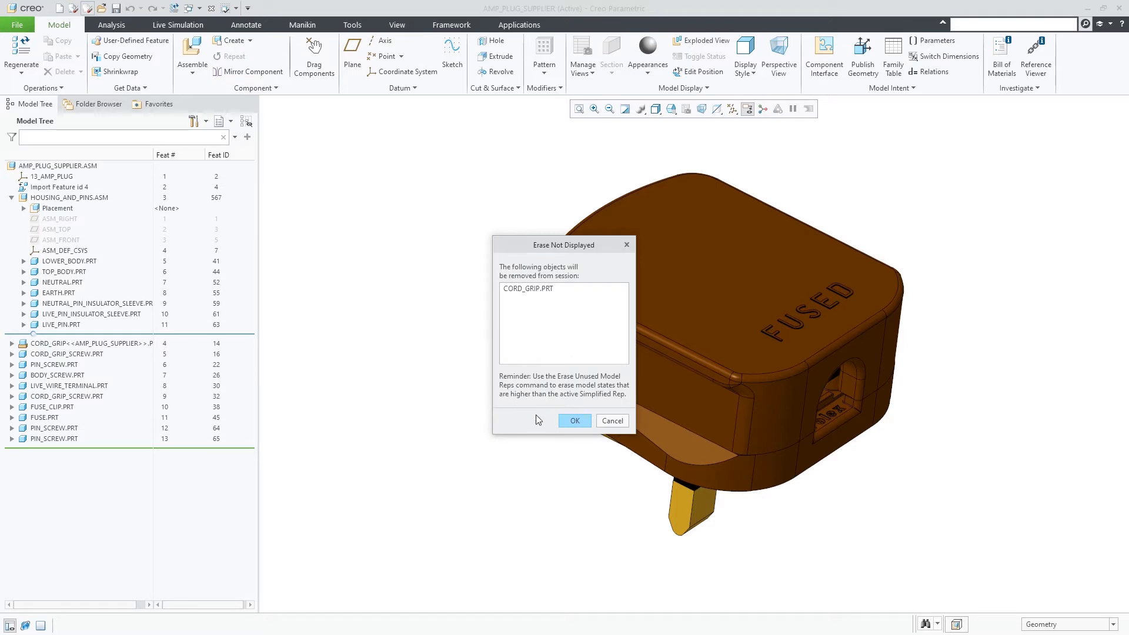
click(574, 420)
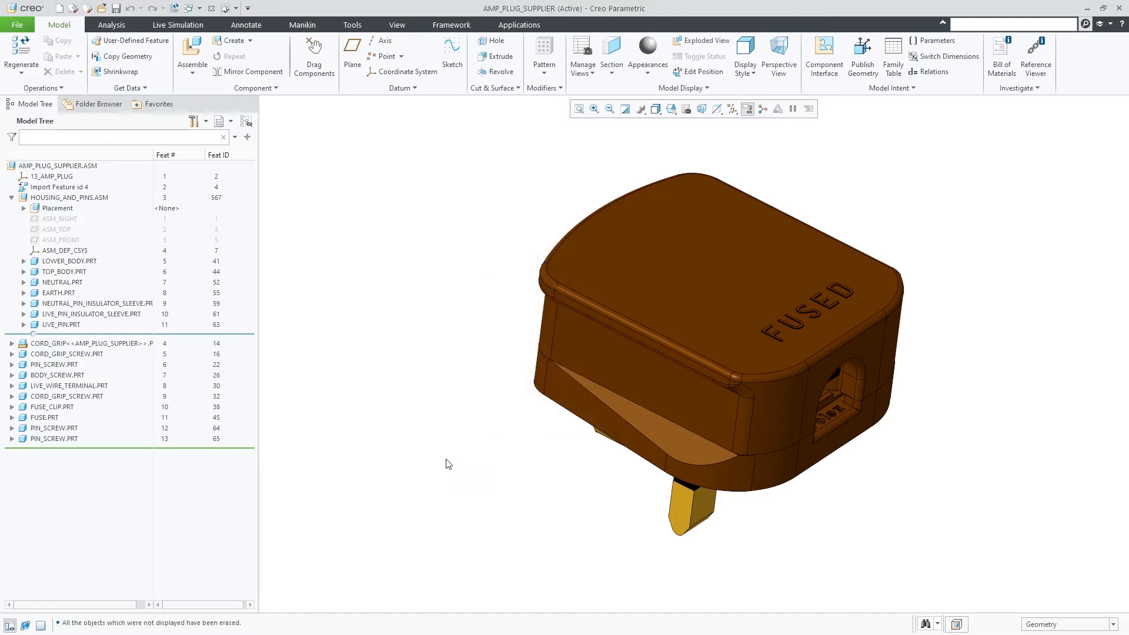
mouse_move(395, 394)
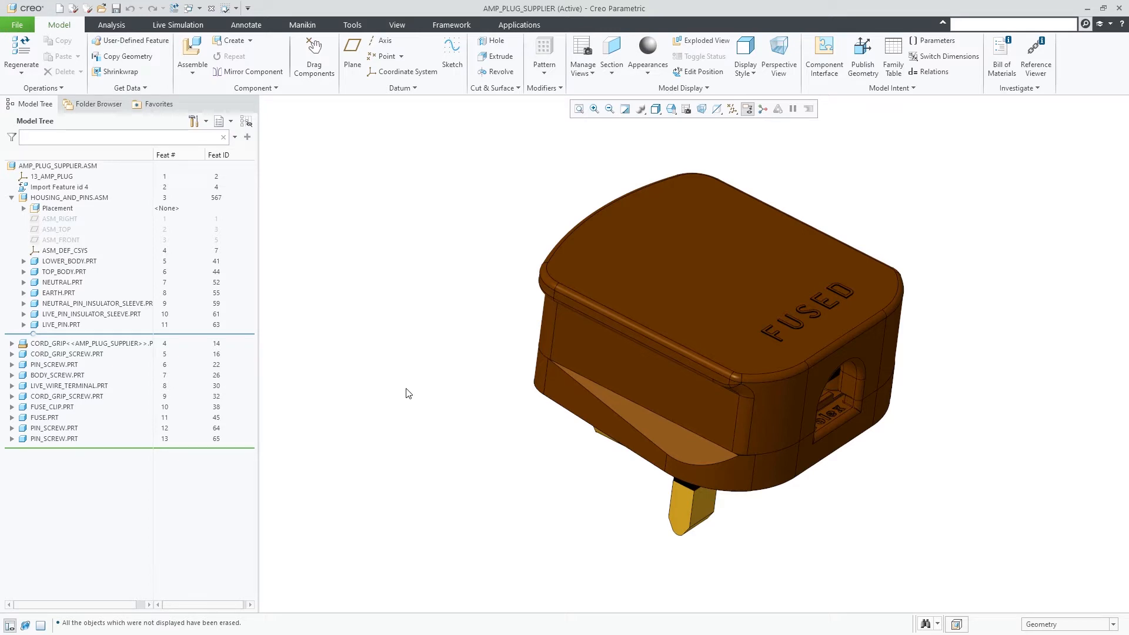
mouse_move(225, 211)
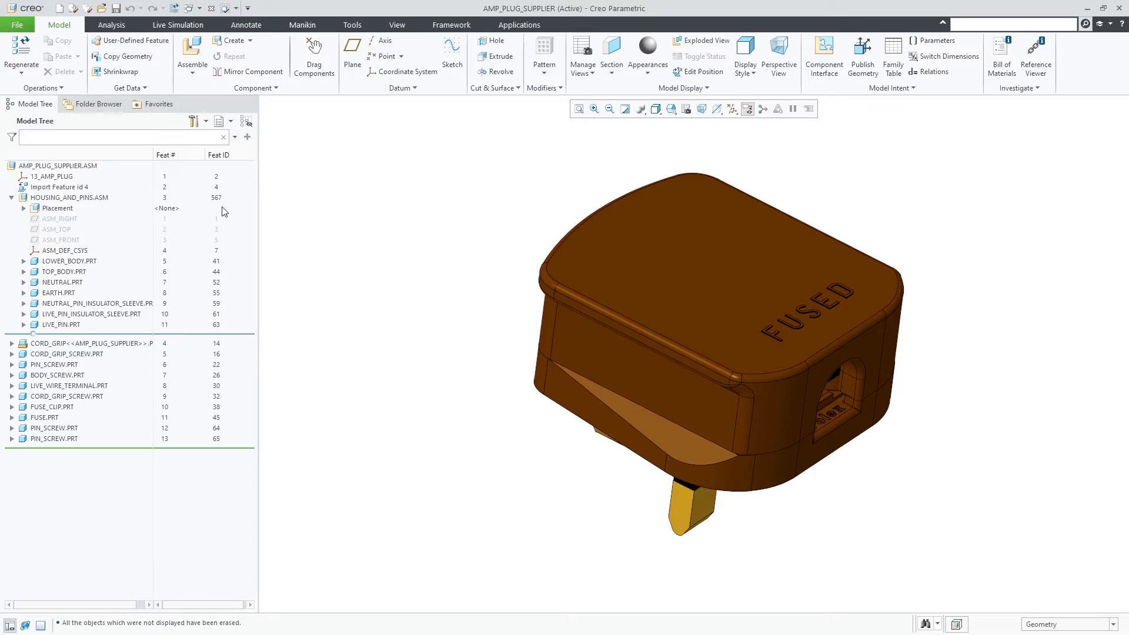
- Make AMP_PLUG_SUPPLIER.ASM inseparable, embed all its components, and expand the housing and pins subassembly
right_click(57, 165)
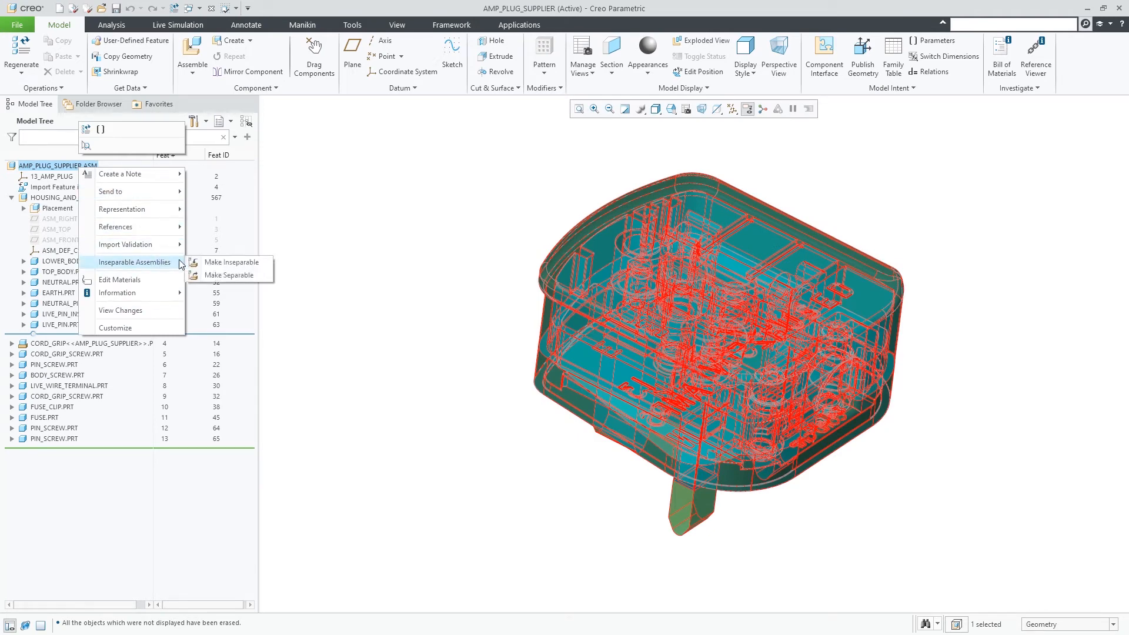
click(231, 262)
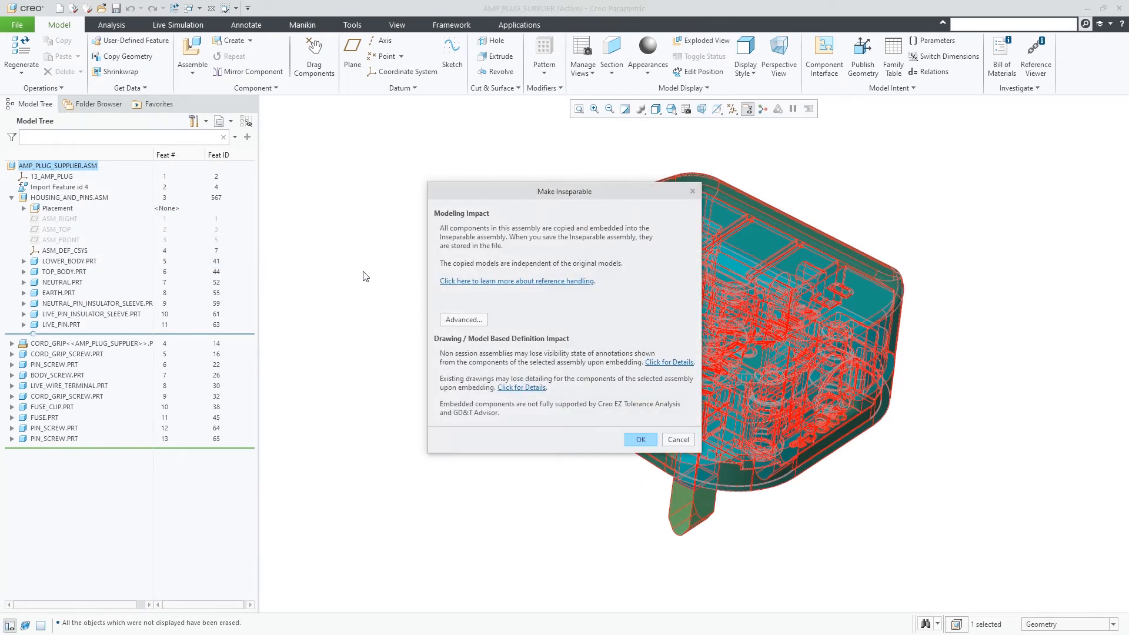
click(640, 440)
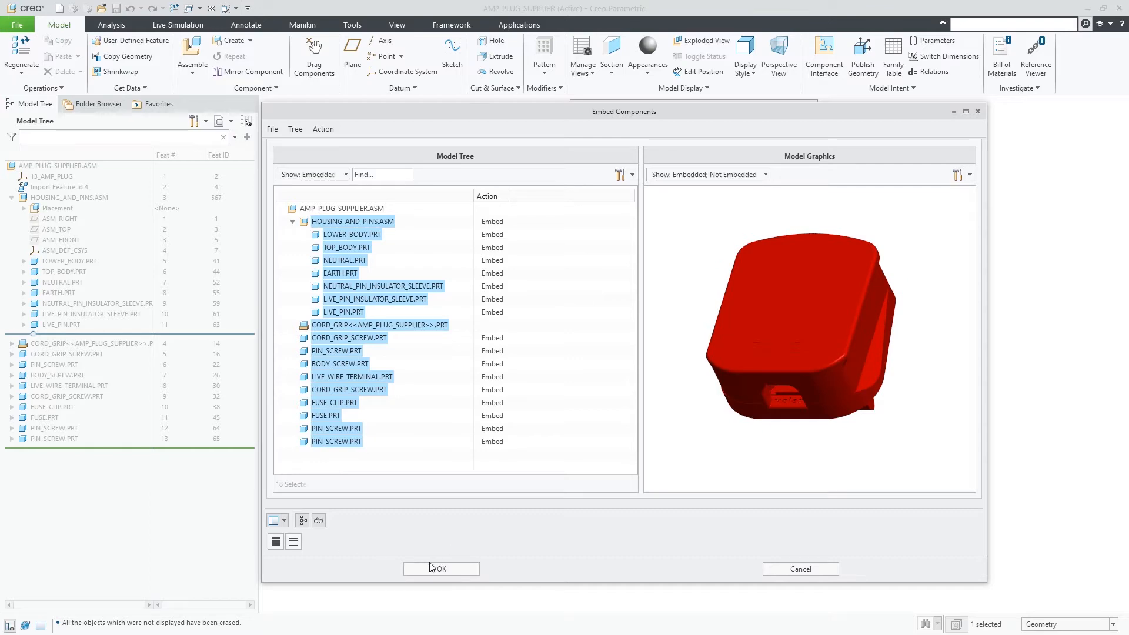
click(440, 568)
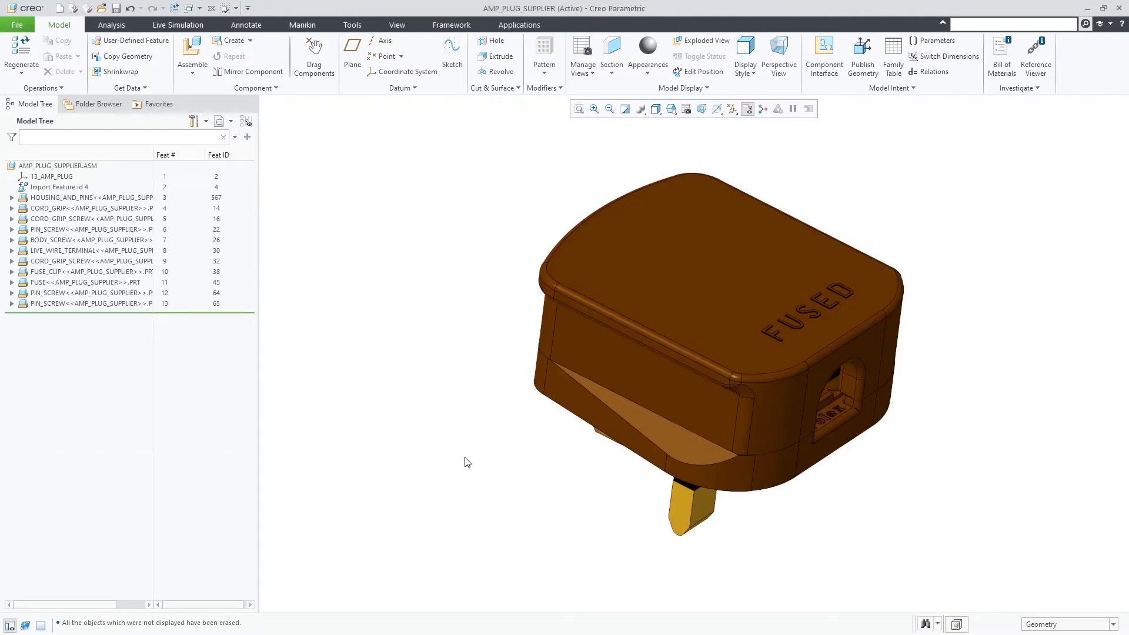
click(12, 198)
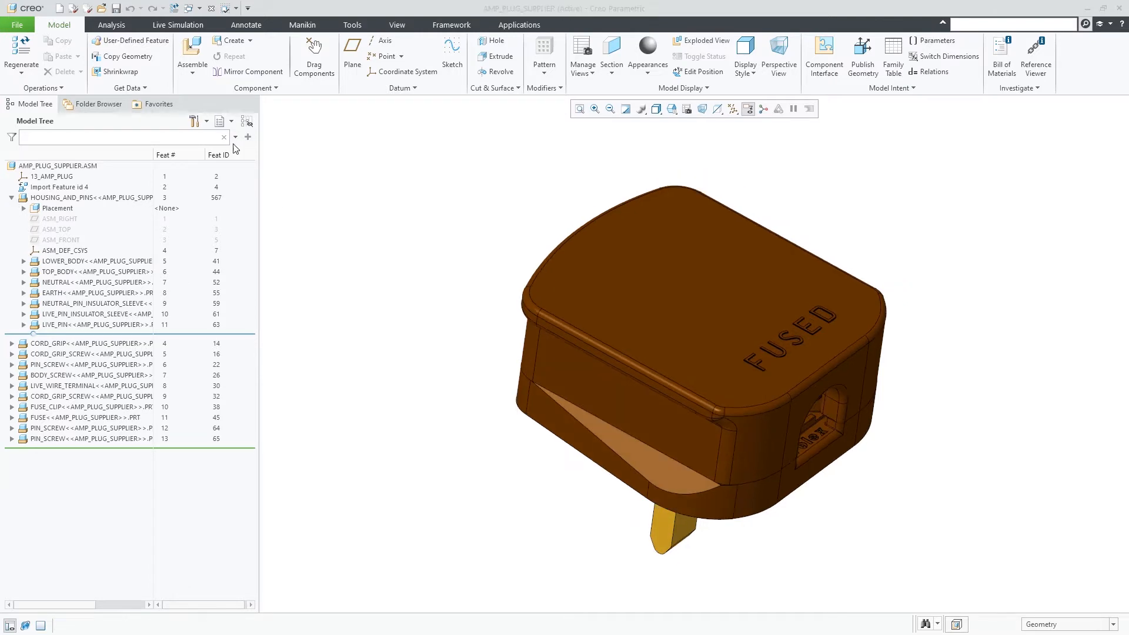
- Back up the plug assembly into the amp_plug_supplier_embedded folder and view the saved file
click(16, 24)
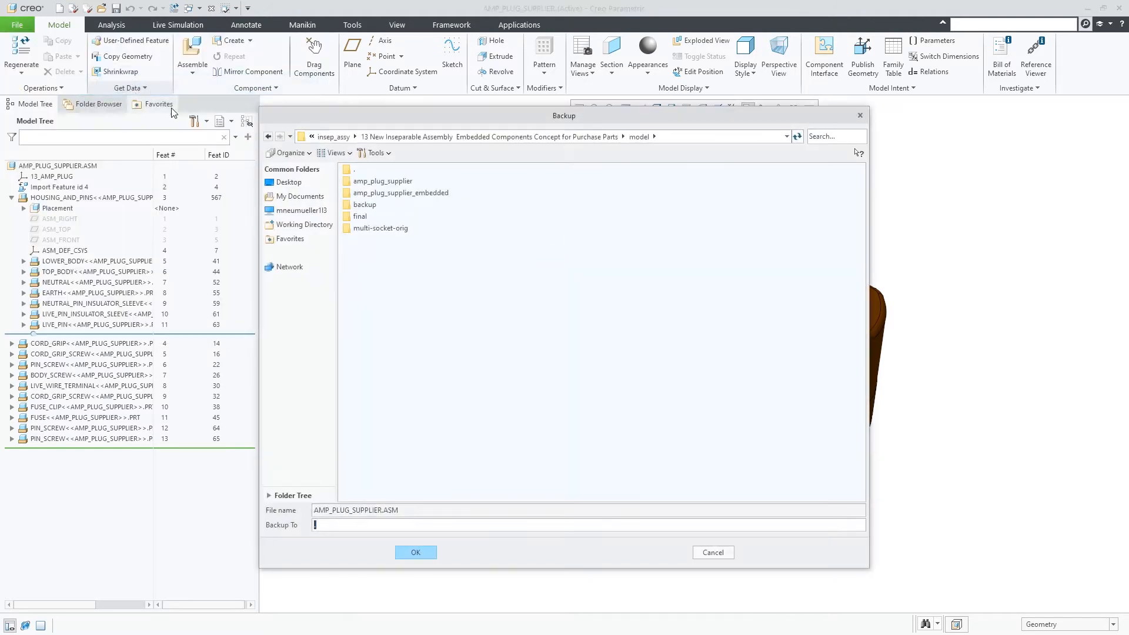
double_click(400, 192)
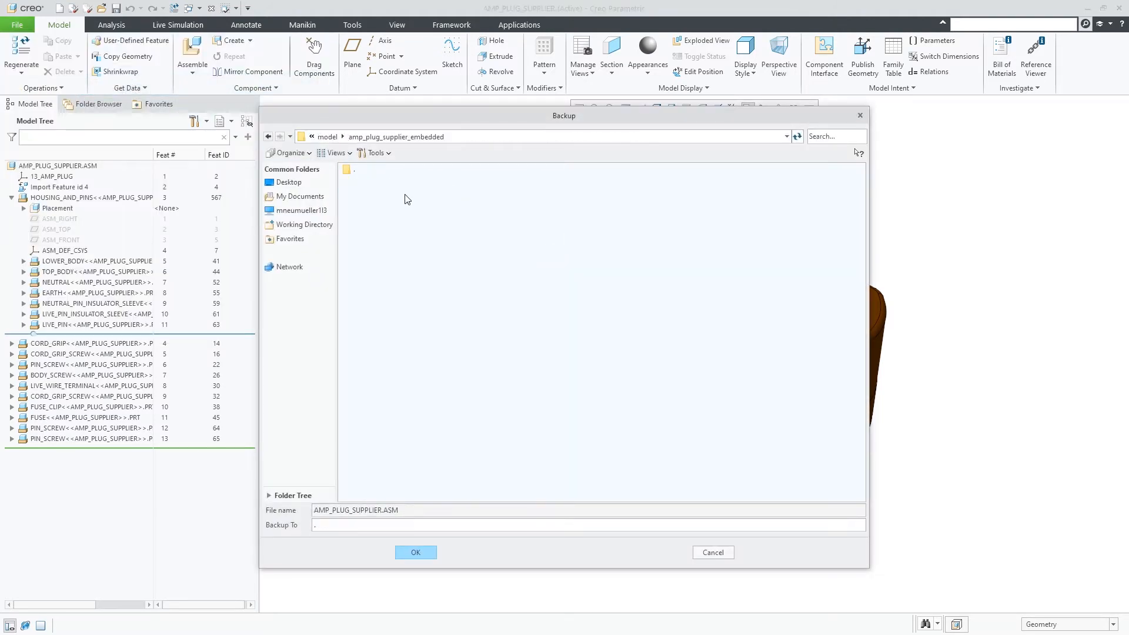
click(416, 552)
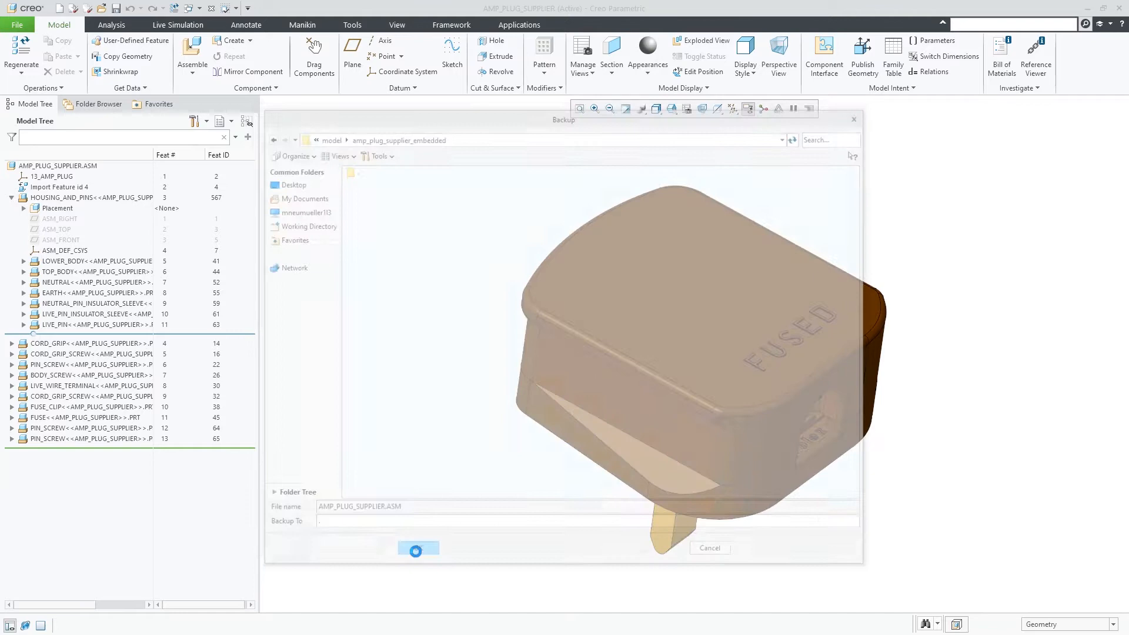
click(417, 549)
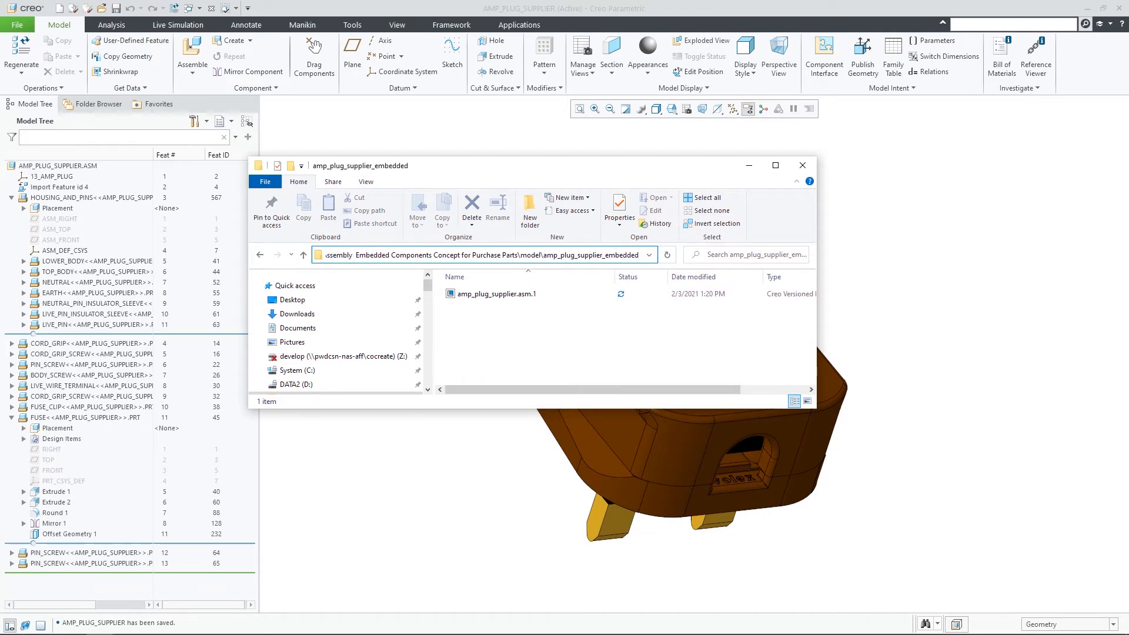
- Close File Explorer and activate the embedded FUSE part for editing
click(801, 165)
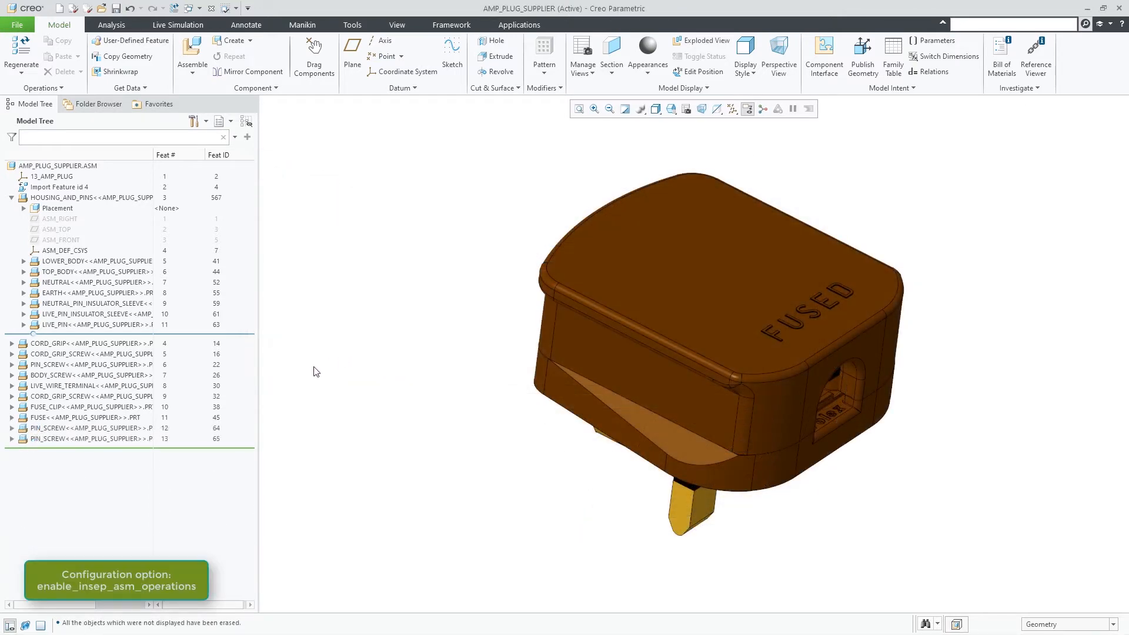
click(87, 417)
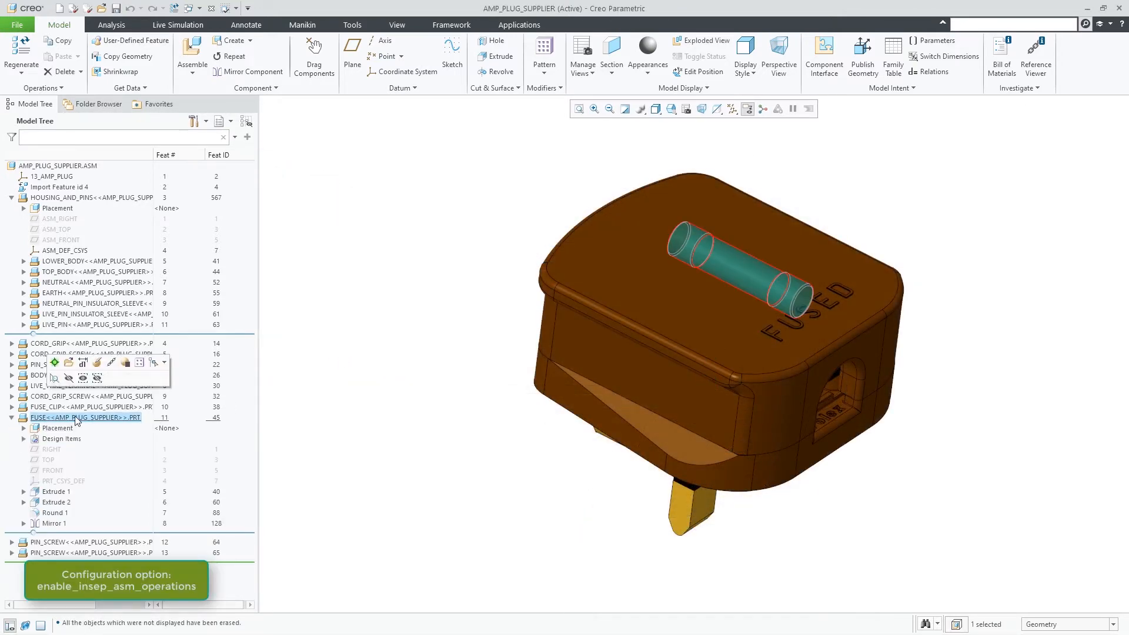
double_click(86, 418)
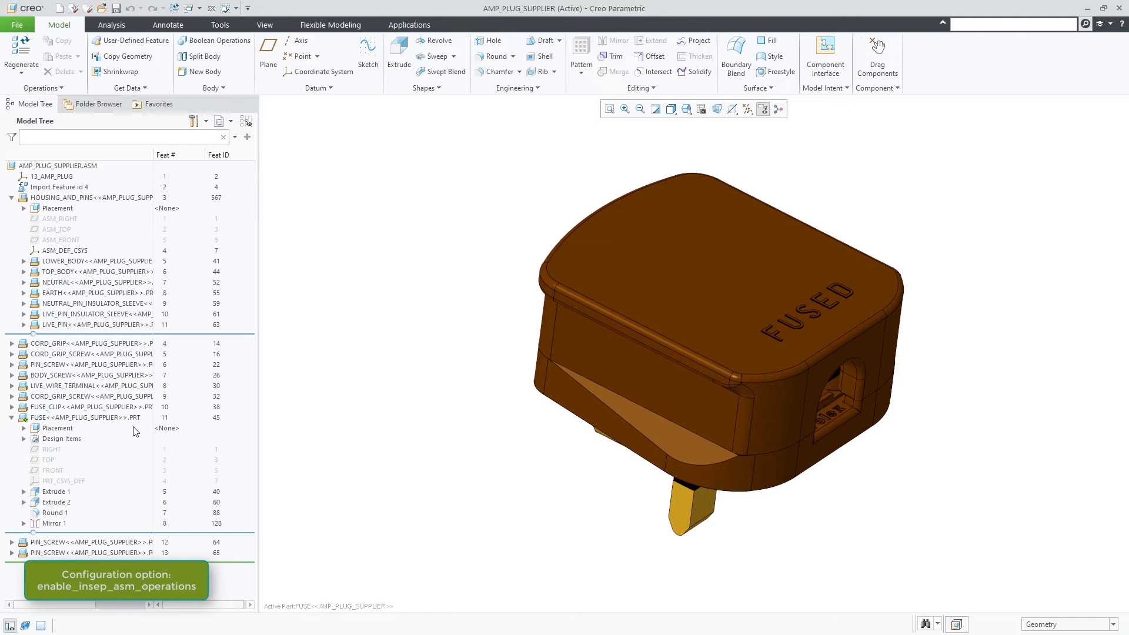
click(84, 418)
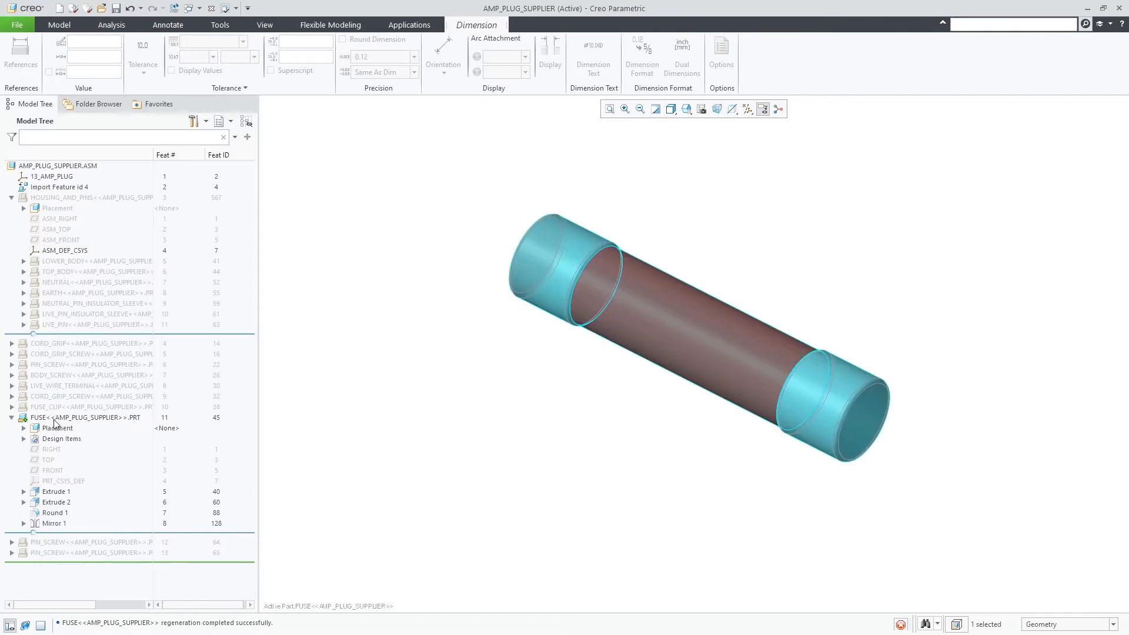
- Open FUSE in its own window and offset both end faces by 1.00
double_click(86, 418)
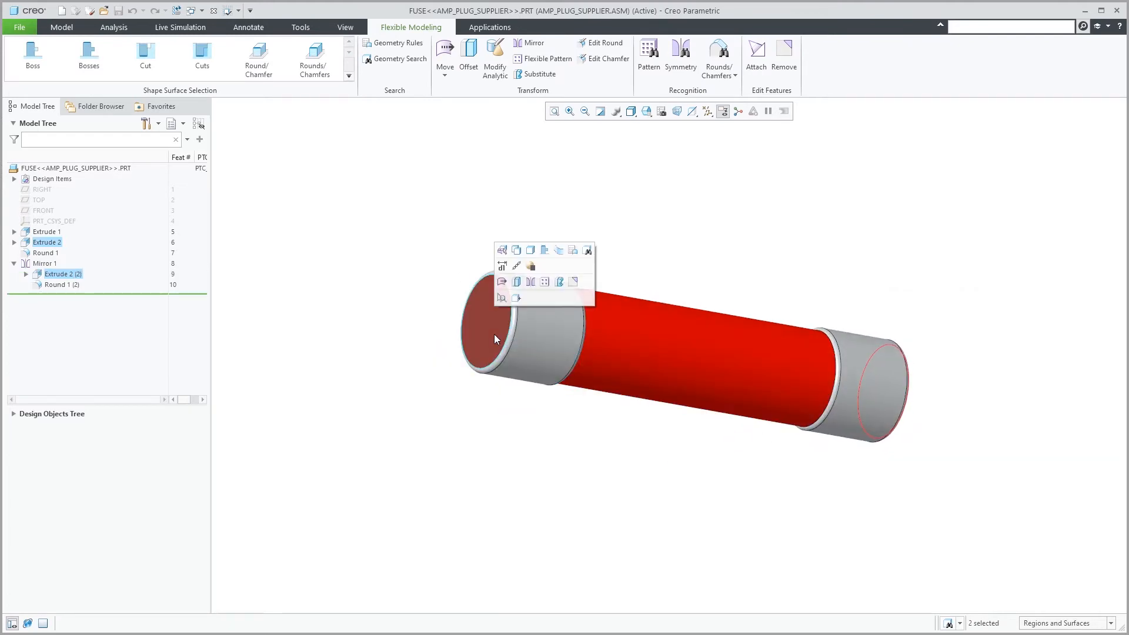
click(469, 58)
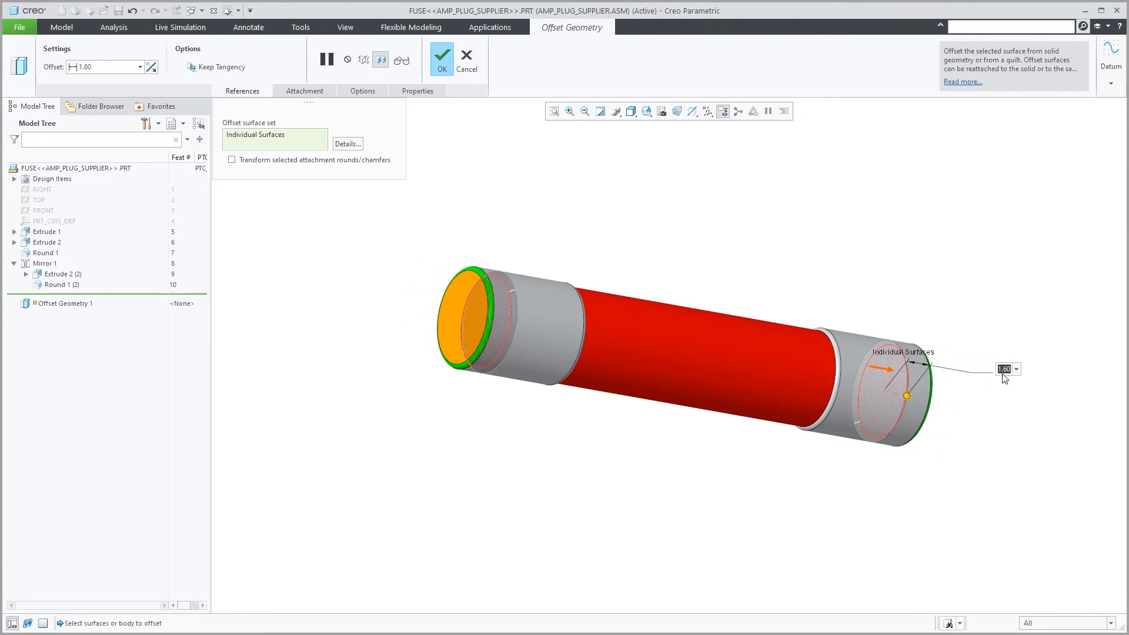
text(1.00)
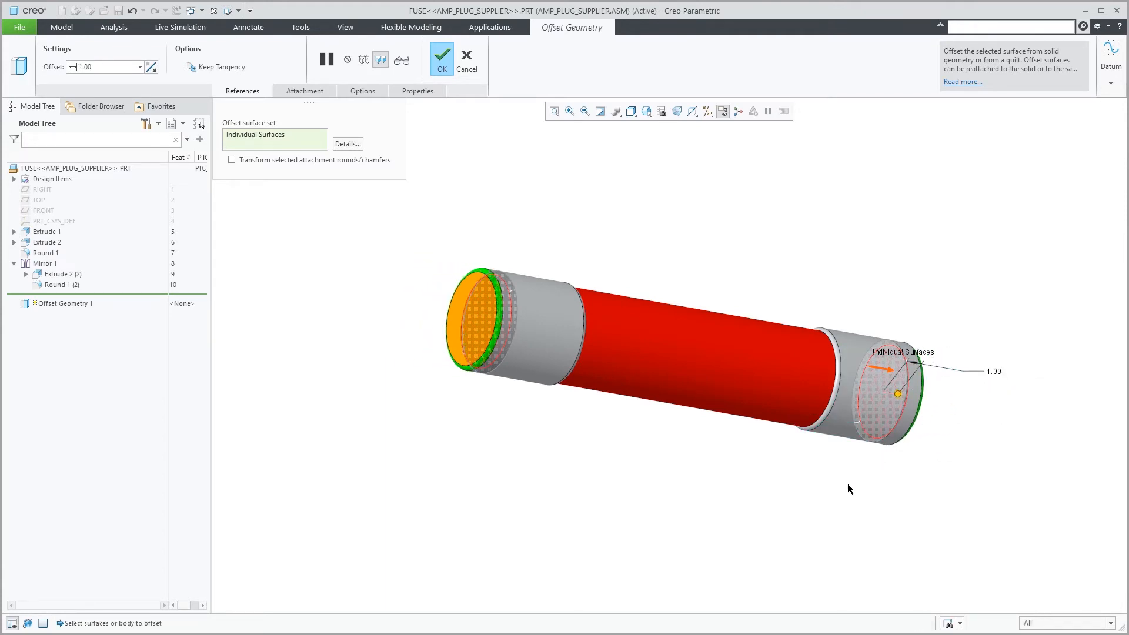
click(441, 58)
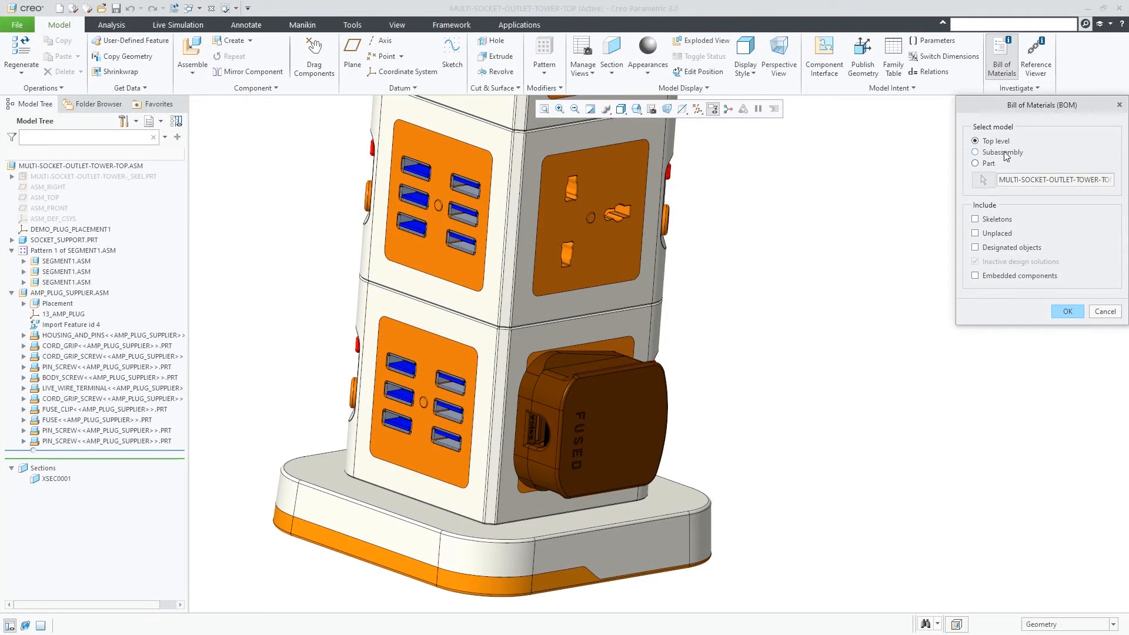
- Run a subassembly BOM report for AMP_PLUG_SUPPLIER.ASM, then rerun it including embedded components
click(975, 152)
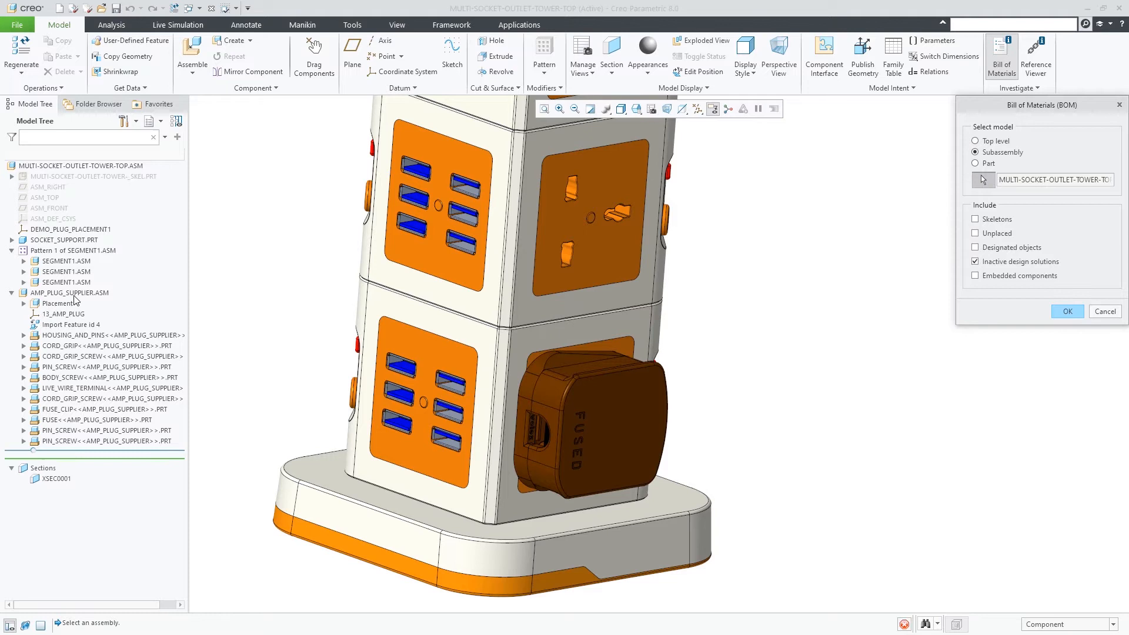
click(1066, 312)
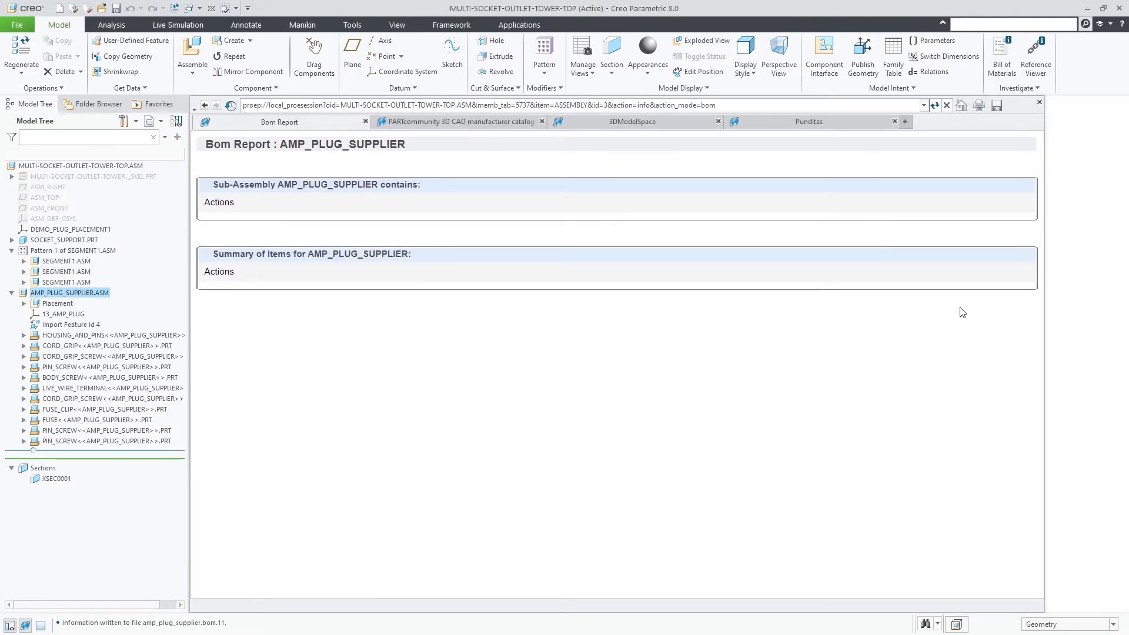
click(1001, 54)
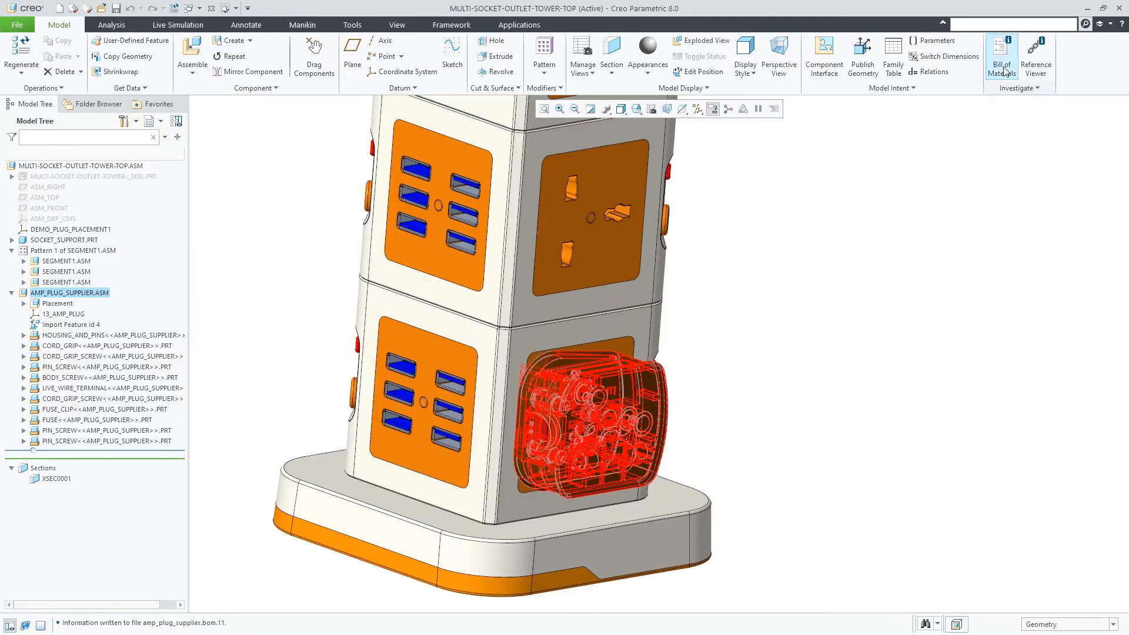
click(1002, 57)
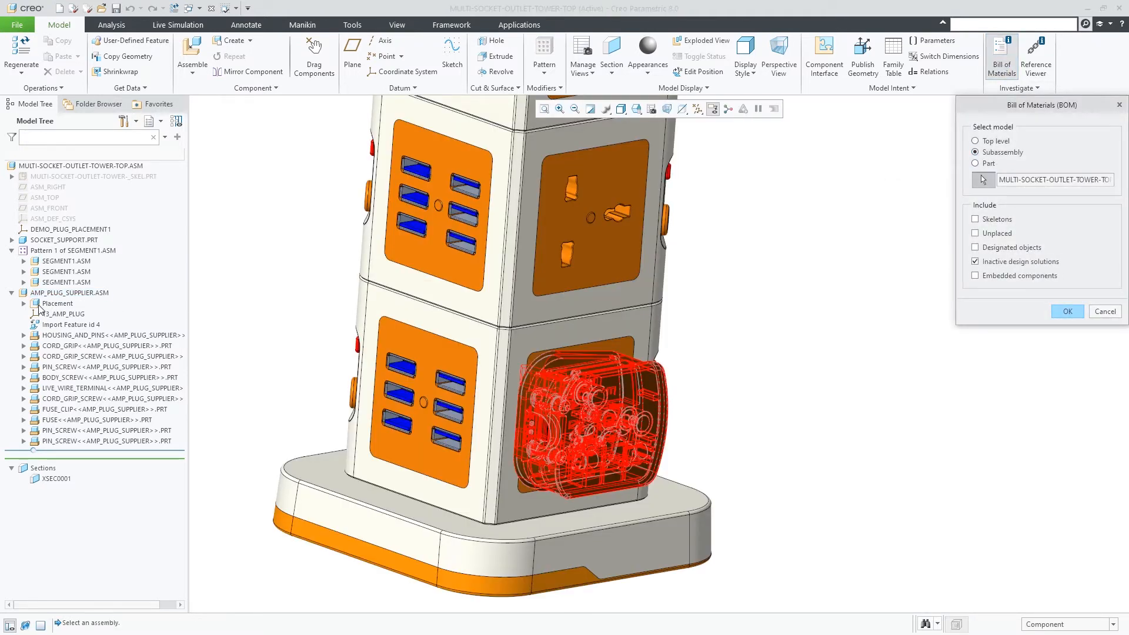
click(69, 292)
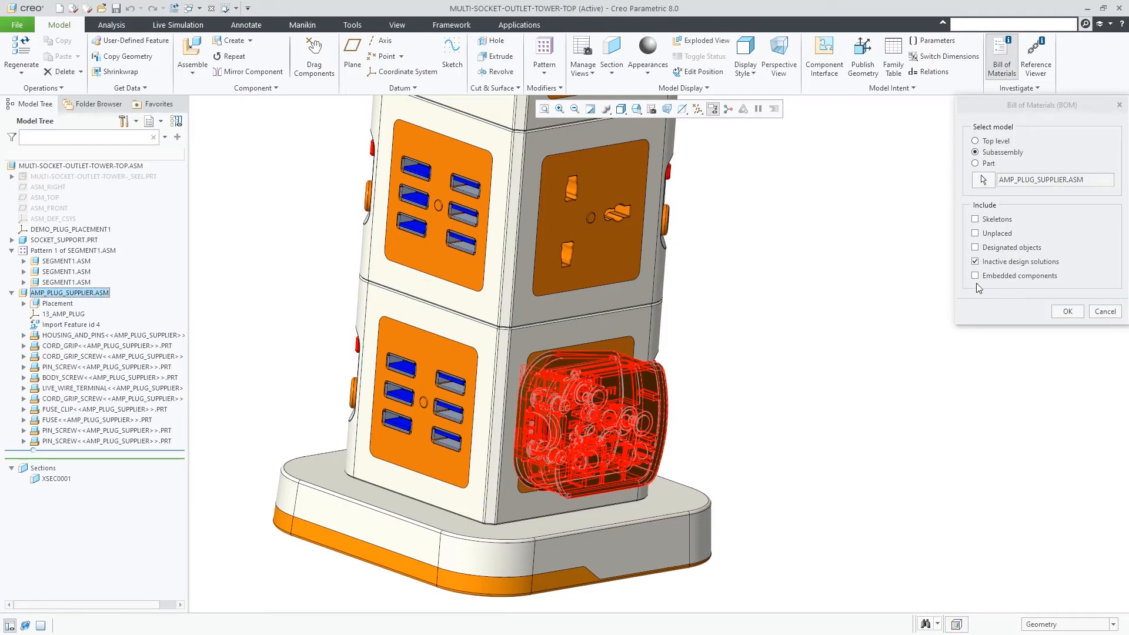
click(1067, 311)
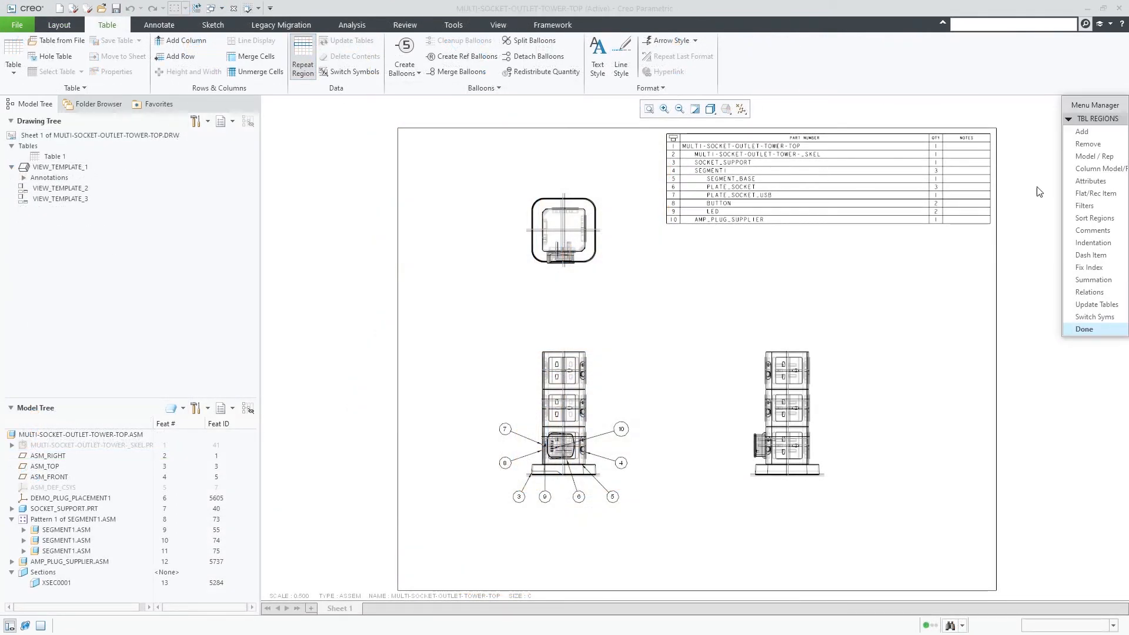
- Set the parts table repeat region's attributes to Incl Embedded and finish
click(1090, 180)
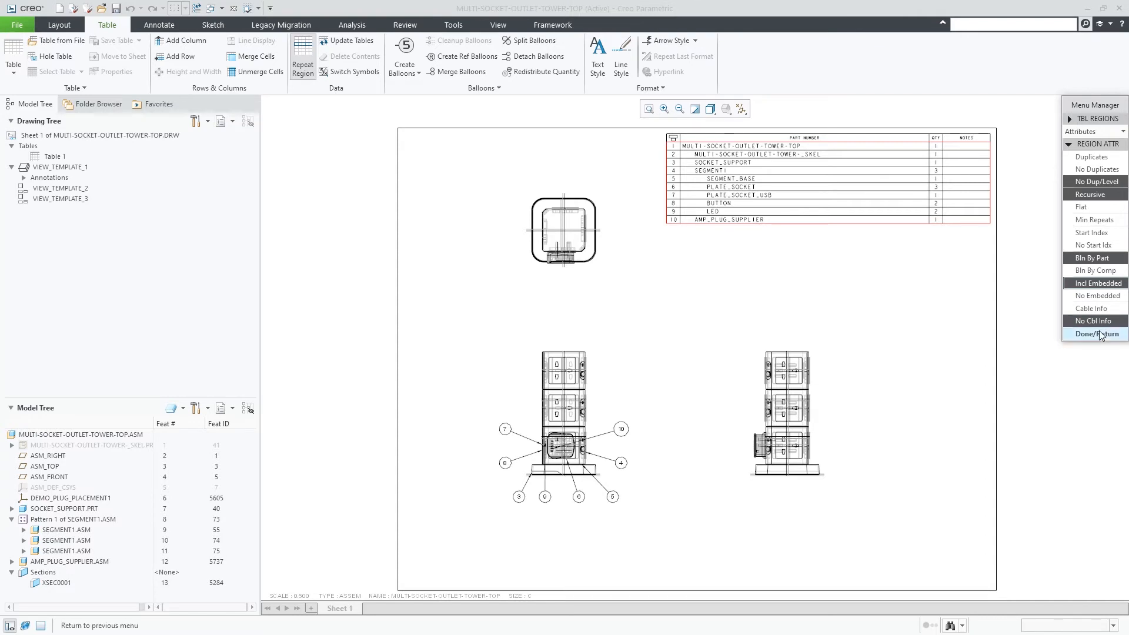
click(1093, 334)
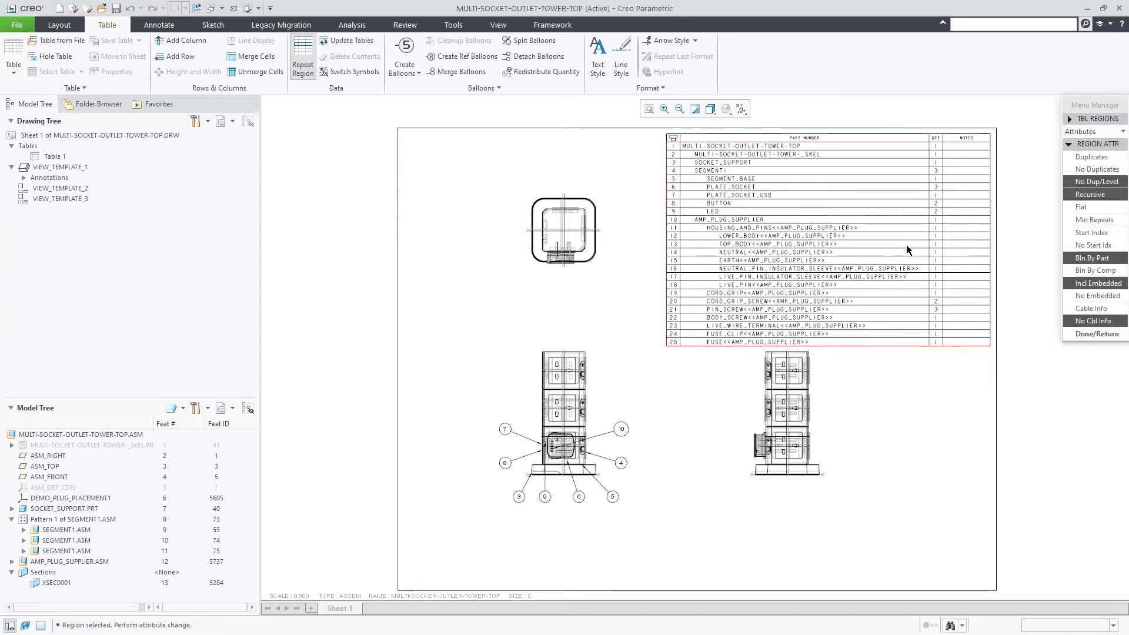
click(1093, 245)
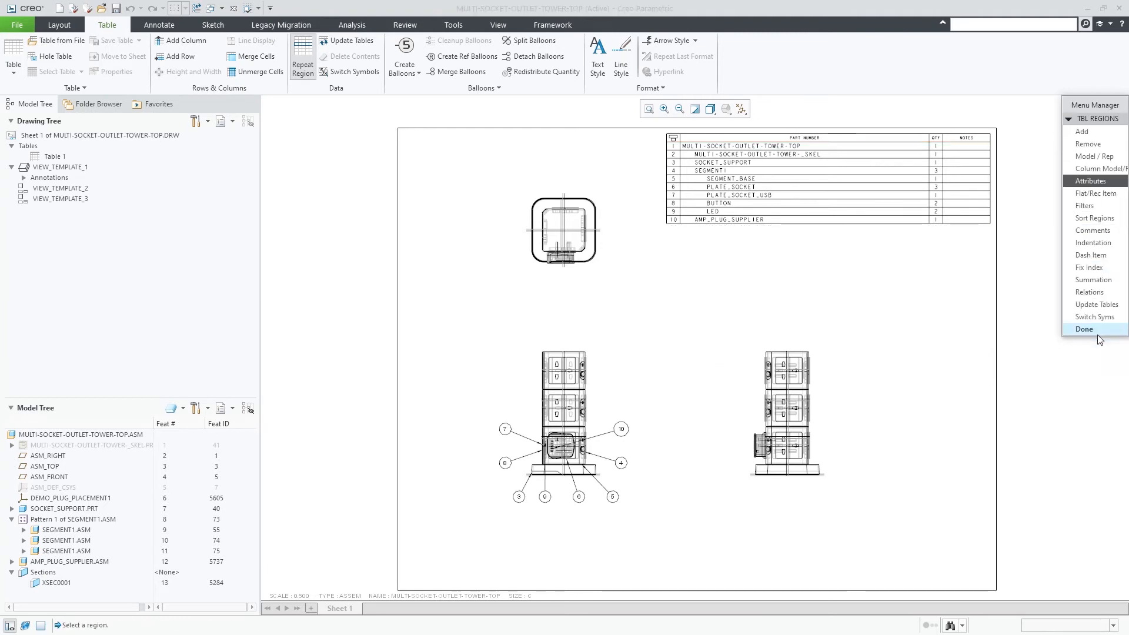
click(1084, 330)
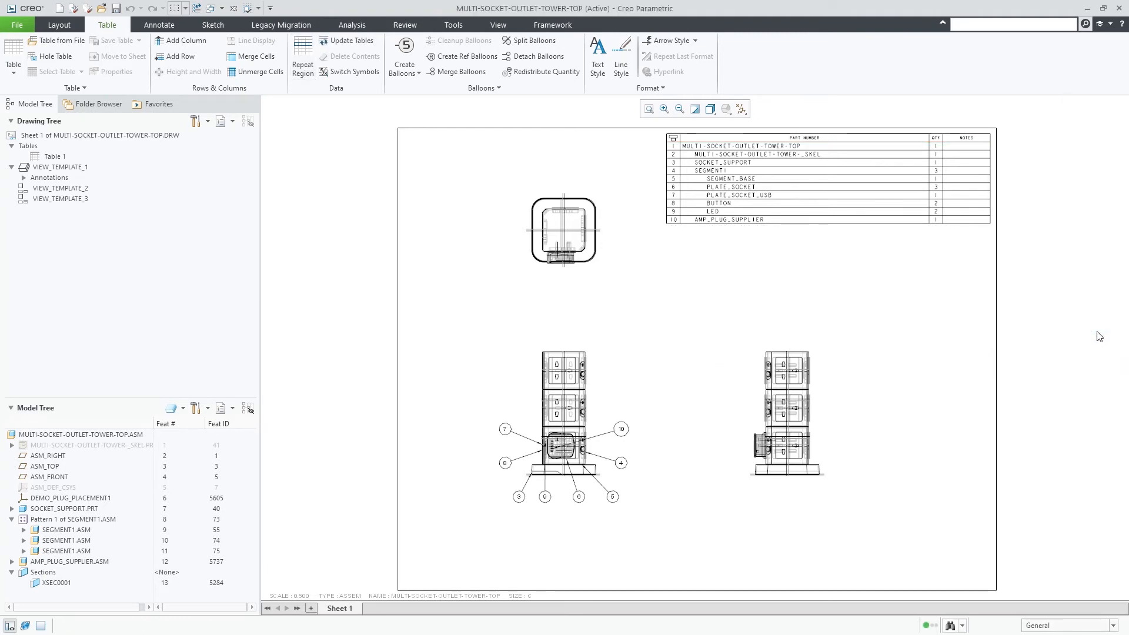
mouse_move(1039, 329)
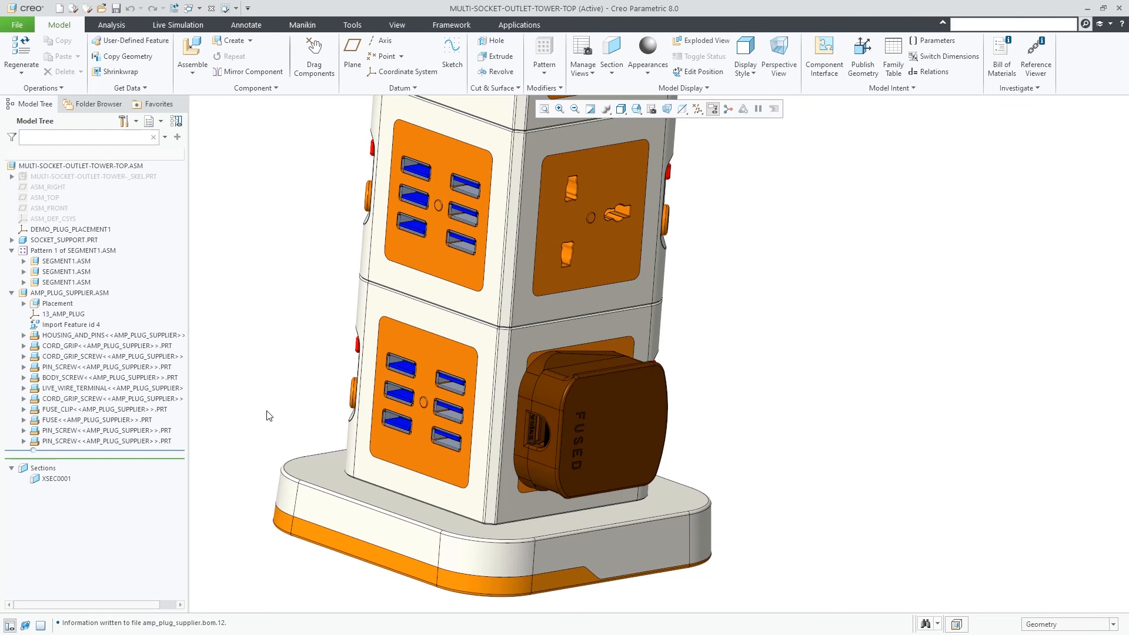
mouse_move(250, 411)
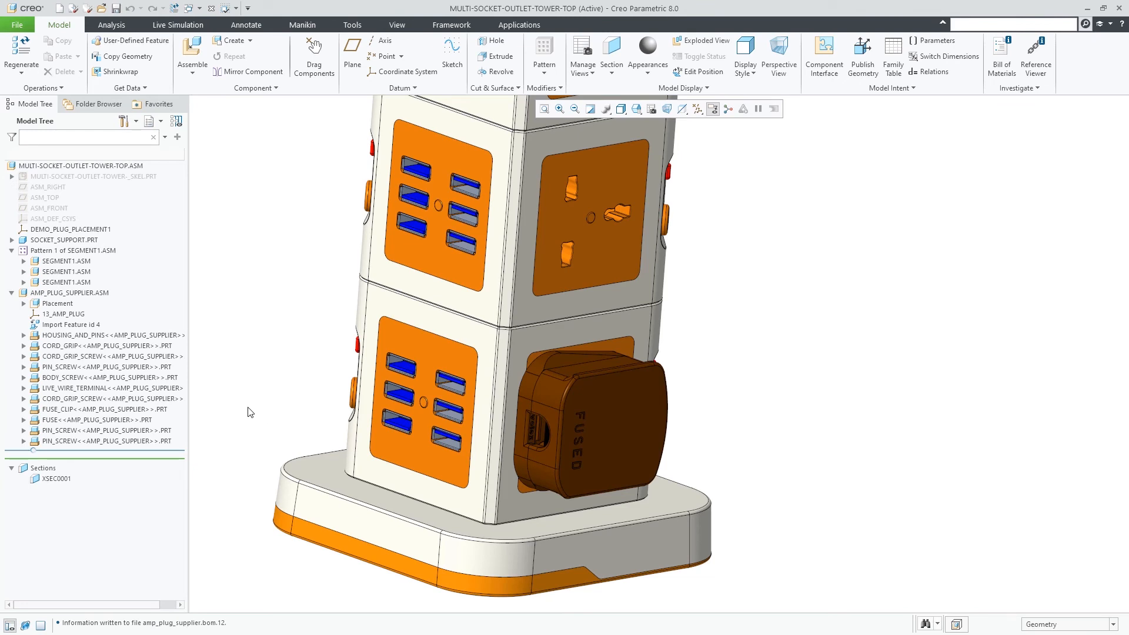
- Extract the embedded FUSE as a separate part named FUSE_EXTRACTED.PRT
right_click(94, 420)
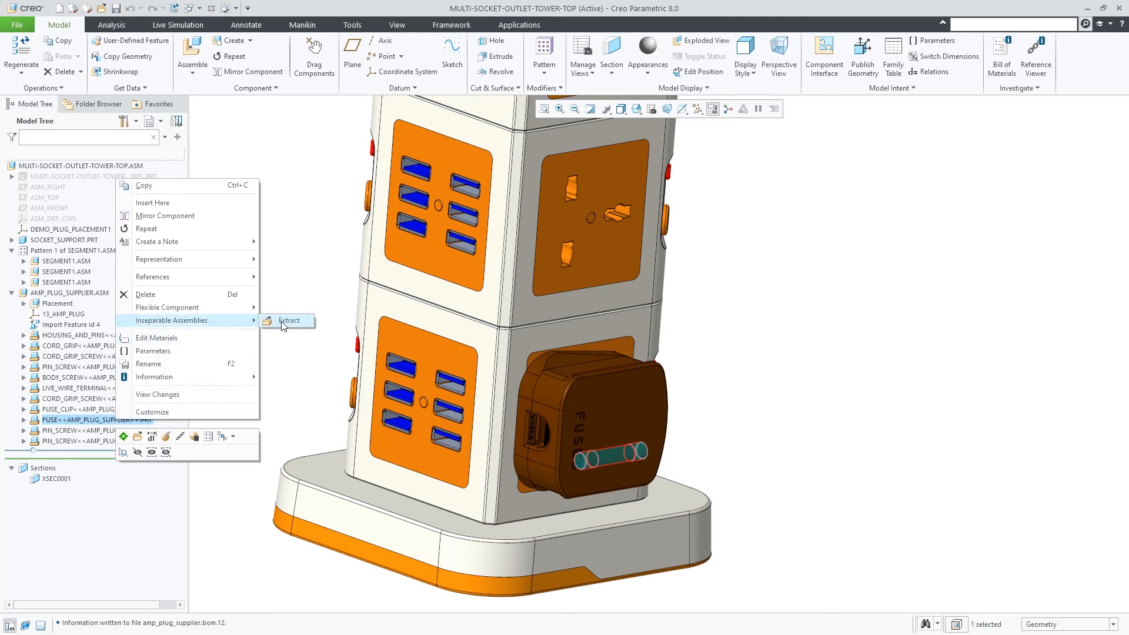
click(289, 320)
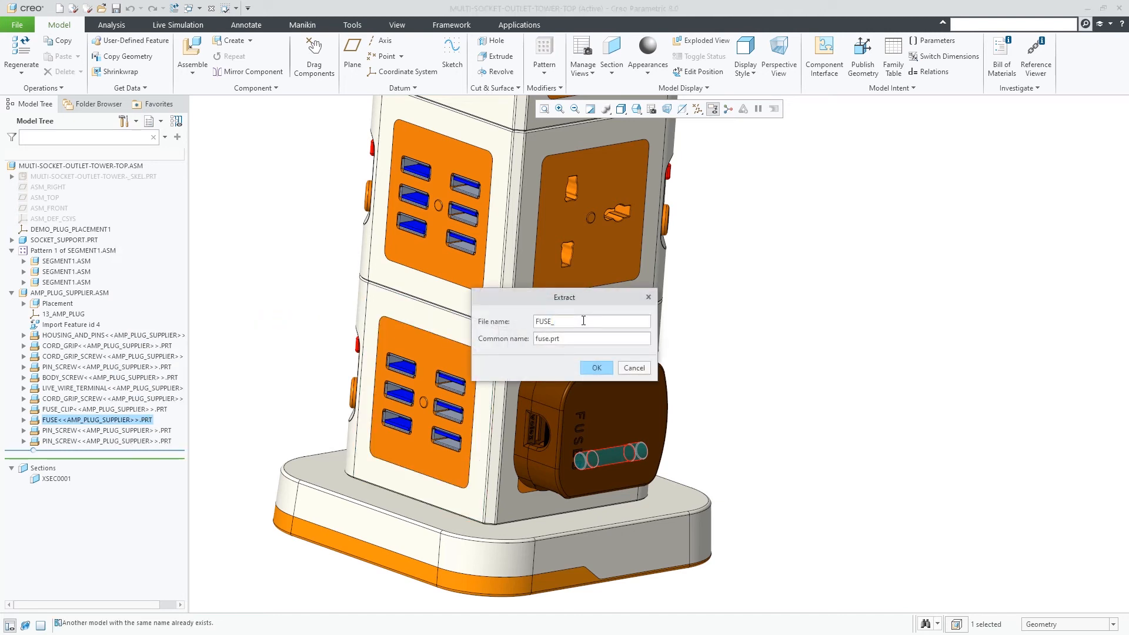
text(extracted)
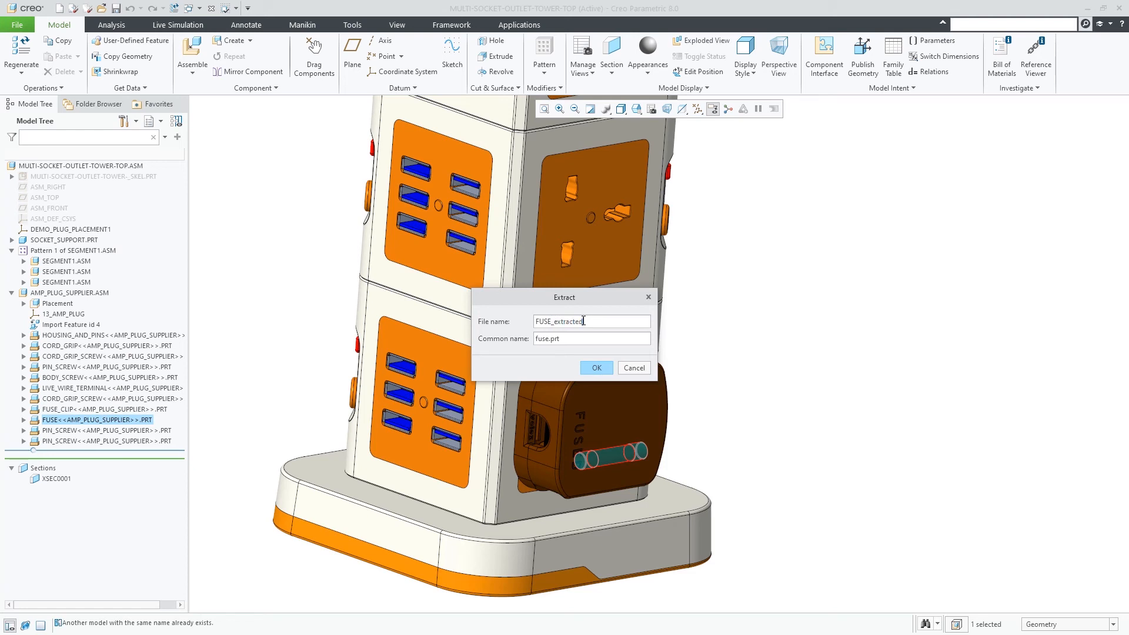
click(595, 369)
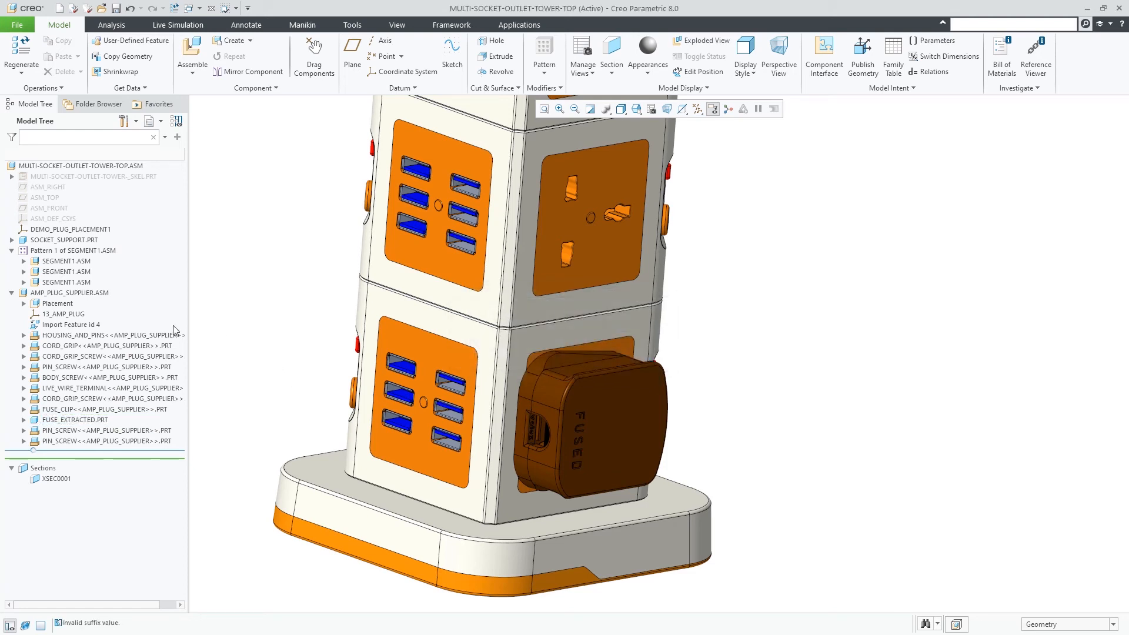
- Start Make Separable on AMP_PLUG_SUPPLIER.ASM and generate new file names with the _E suffix
right_click(70, 292)
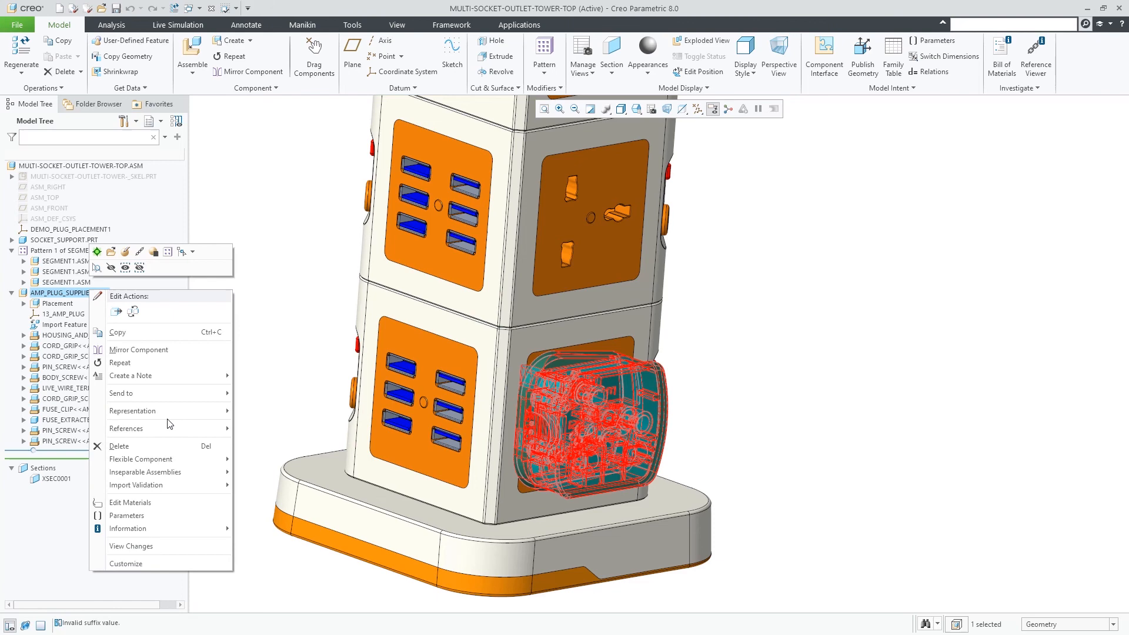
mouse_move(144, 472)
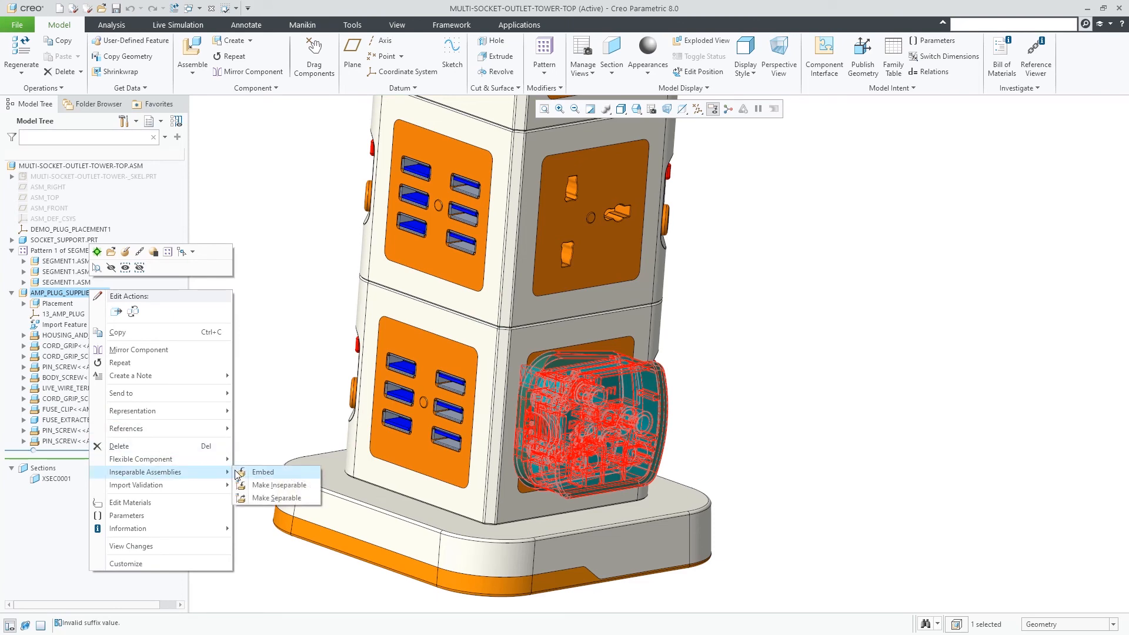
click(262, 472)
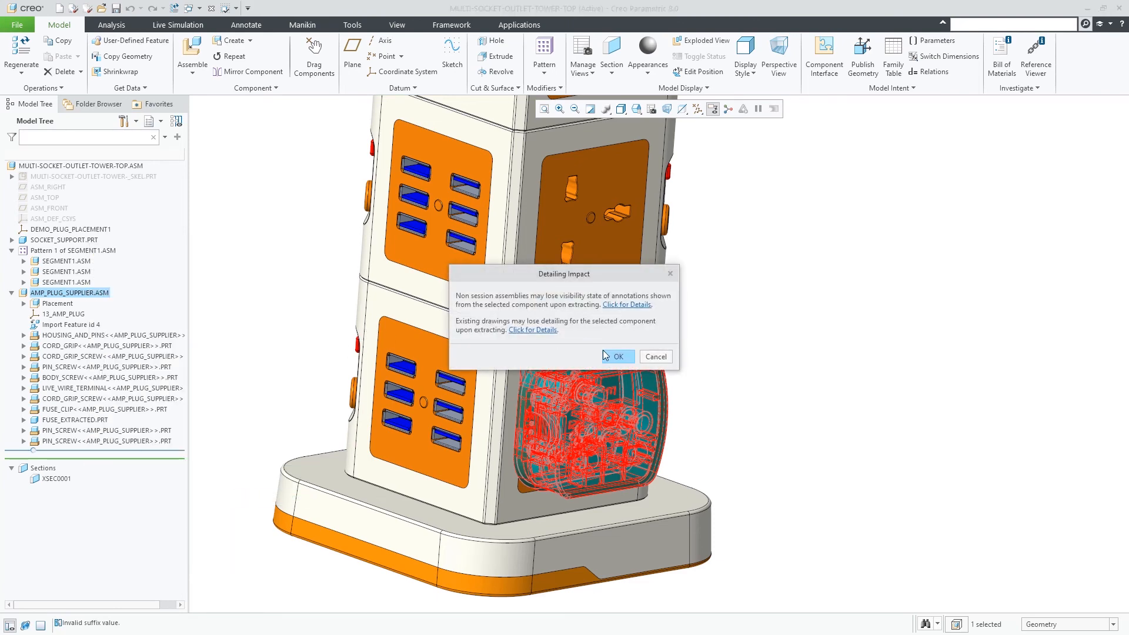
click(614, 356)
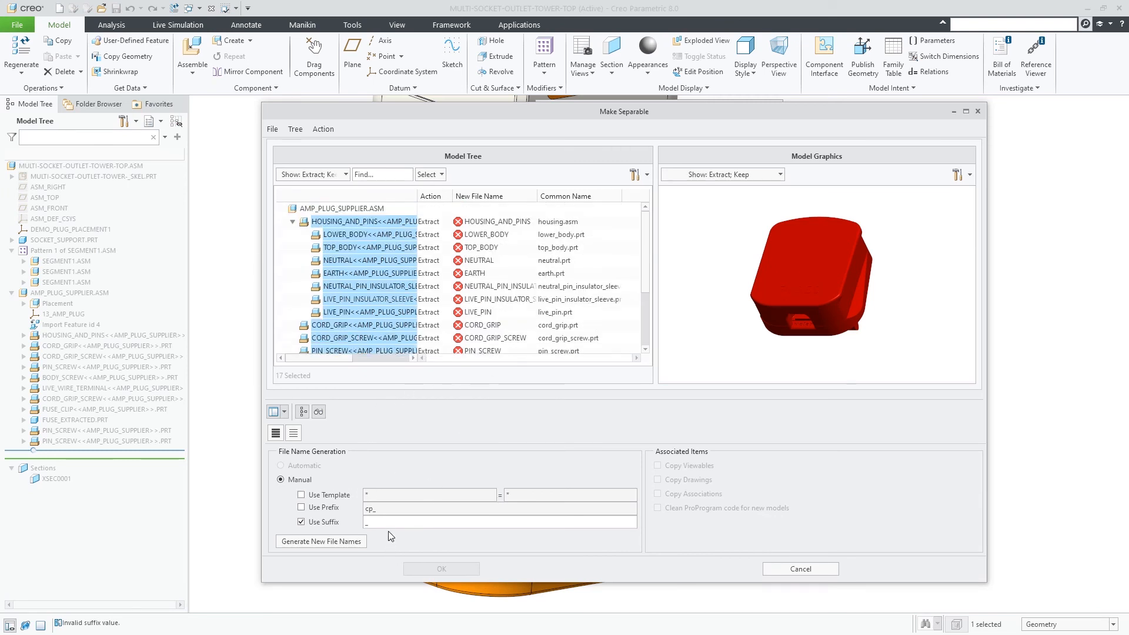
text(_E)
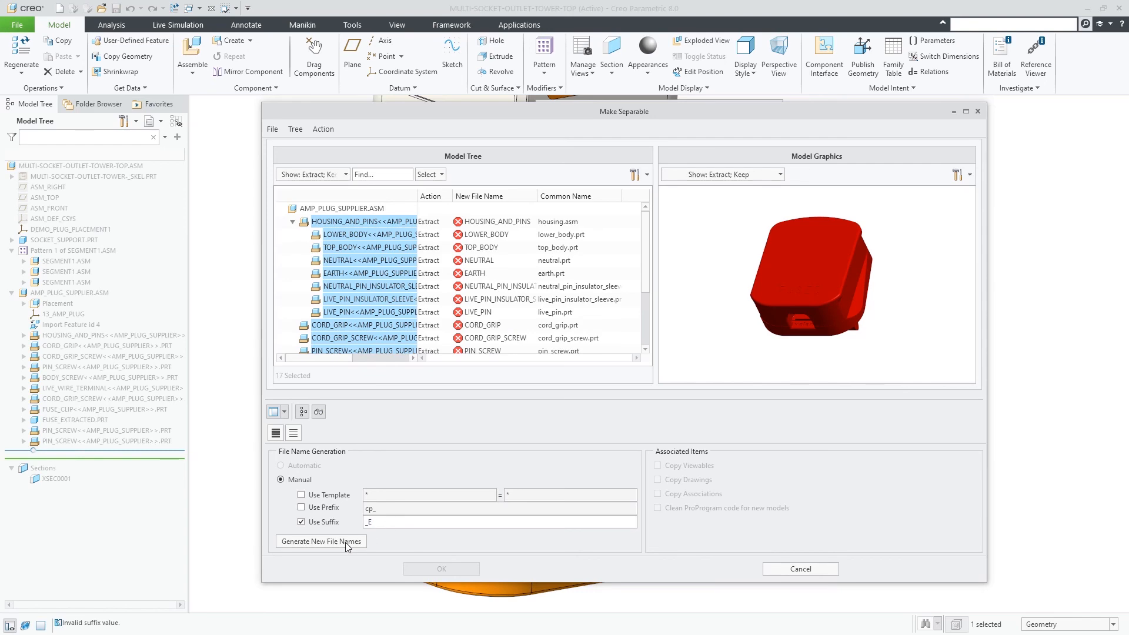
click(320, 541)
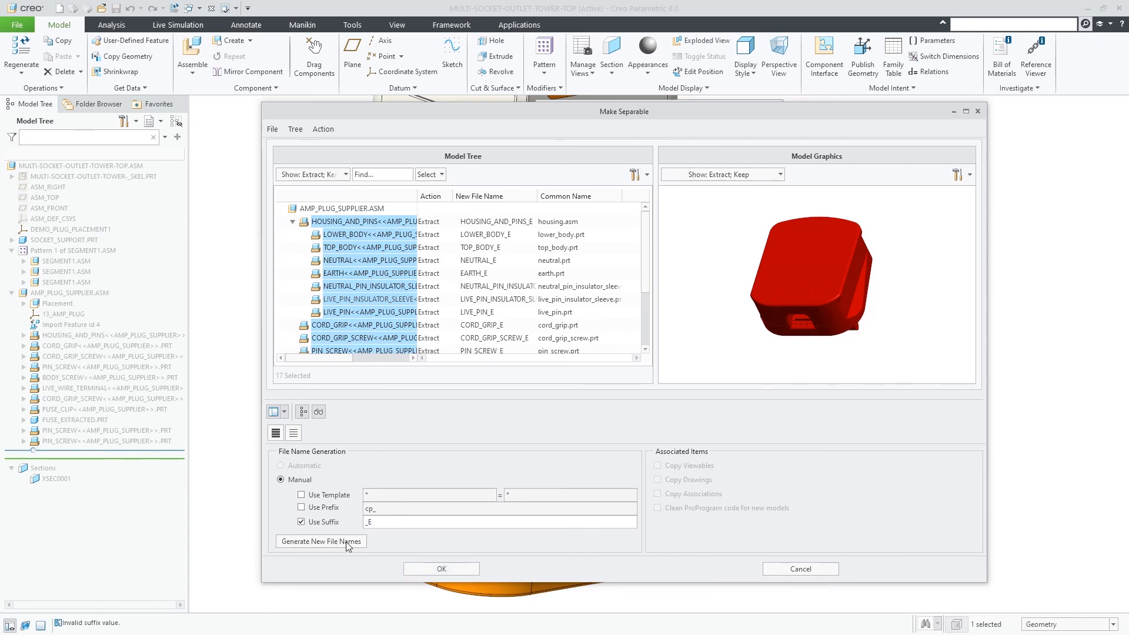